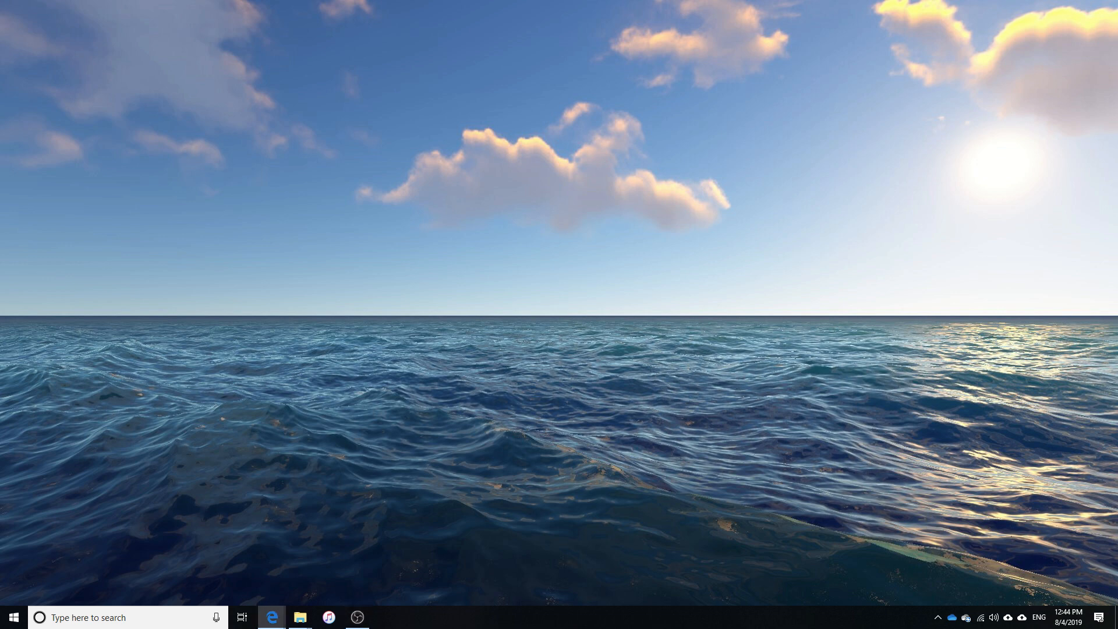
- Launch Edge from the taskbar and maximize it on the World Traffic v3 store page
{"action": "left_click", "coordinate": [271, 617]}
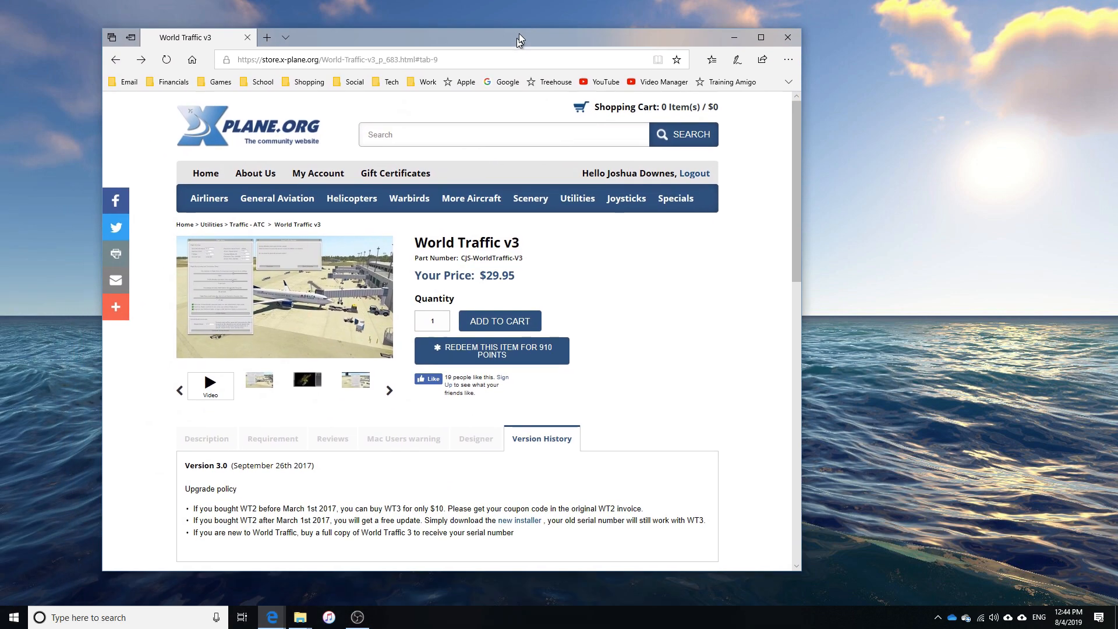
{"action": "left_click", "coordinate": [761, 36]}
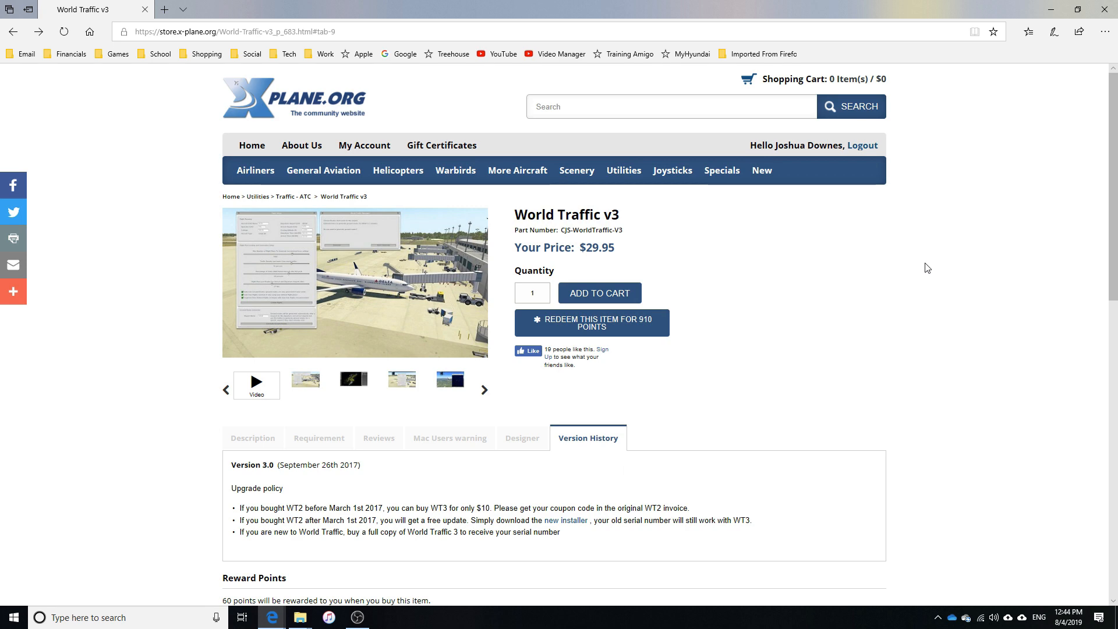
- Go to the World Traffic 3 update page on classicjetsims.com listing installers and updaters
{"action": "left_click", "coordinate": [564, 522]}
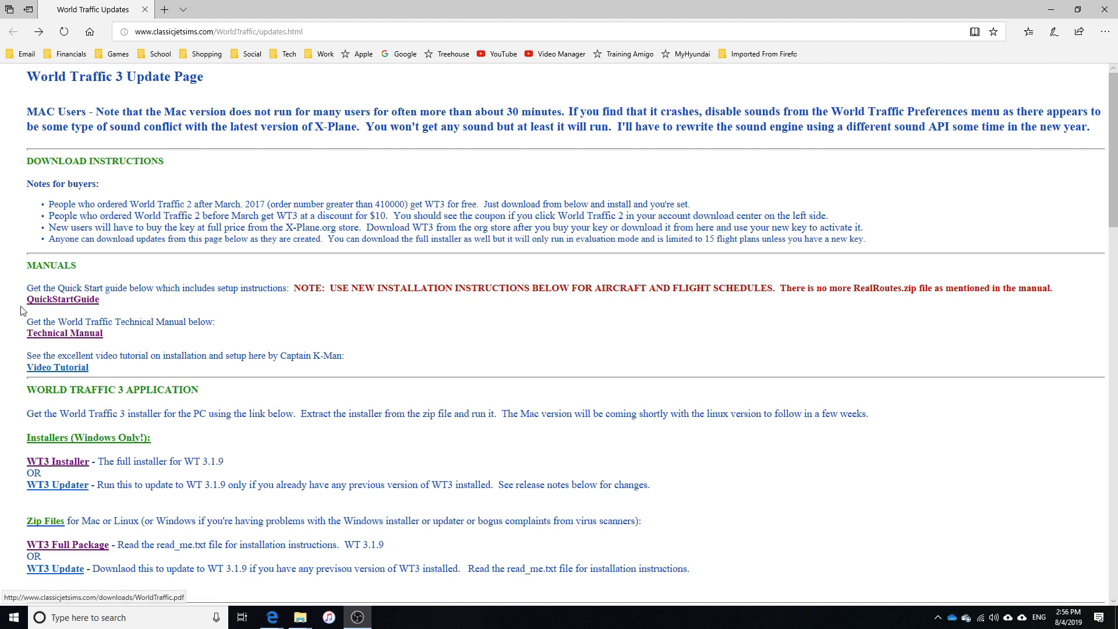
{"action": "mouse_move", "coordinate": [103, 372]}
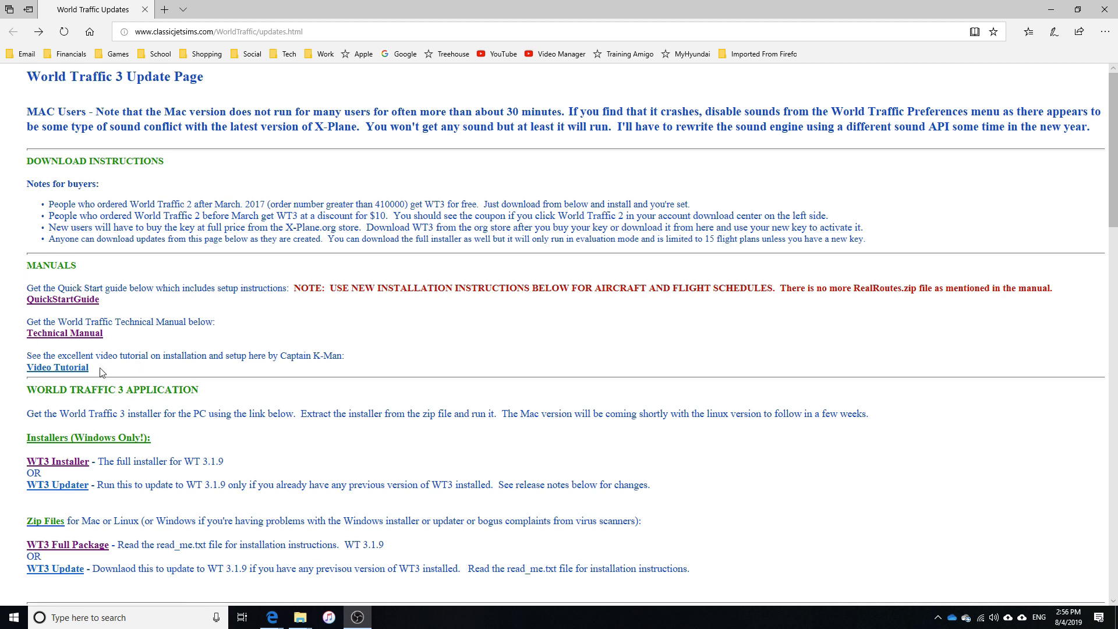
{"action": "mouse_move", "coordinate": [84, 378]}
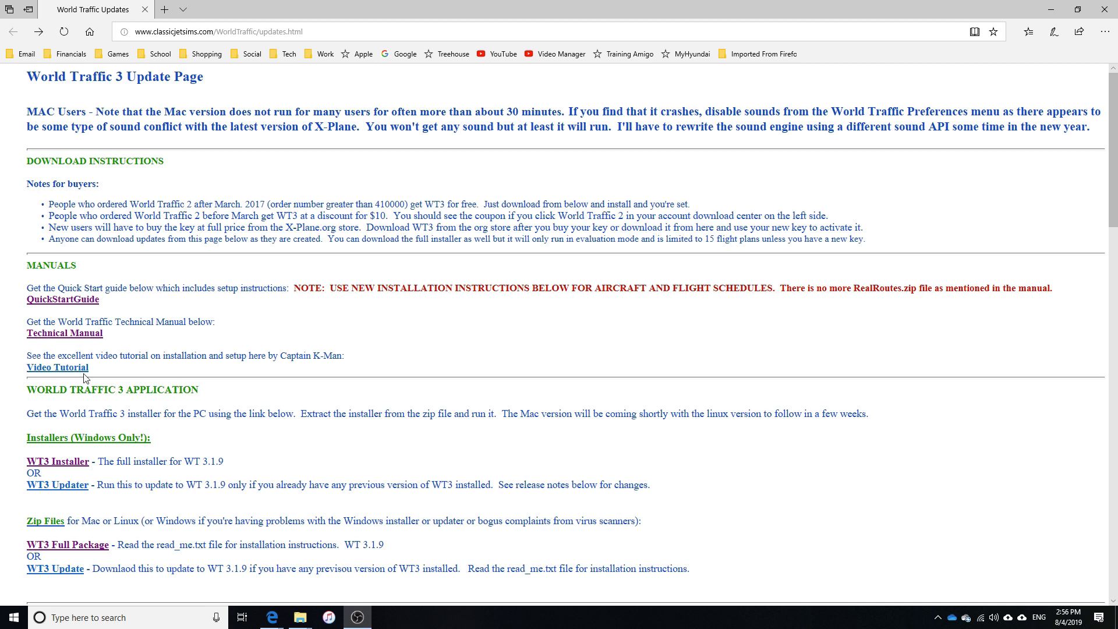
{"action": "mouse_move", "coordinate": [118, 417]}
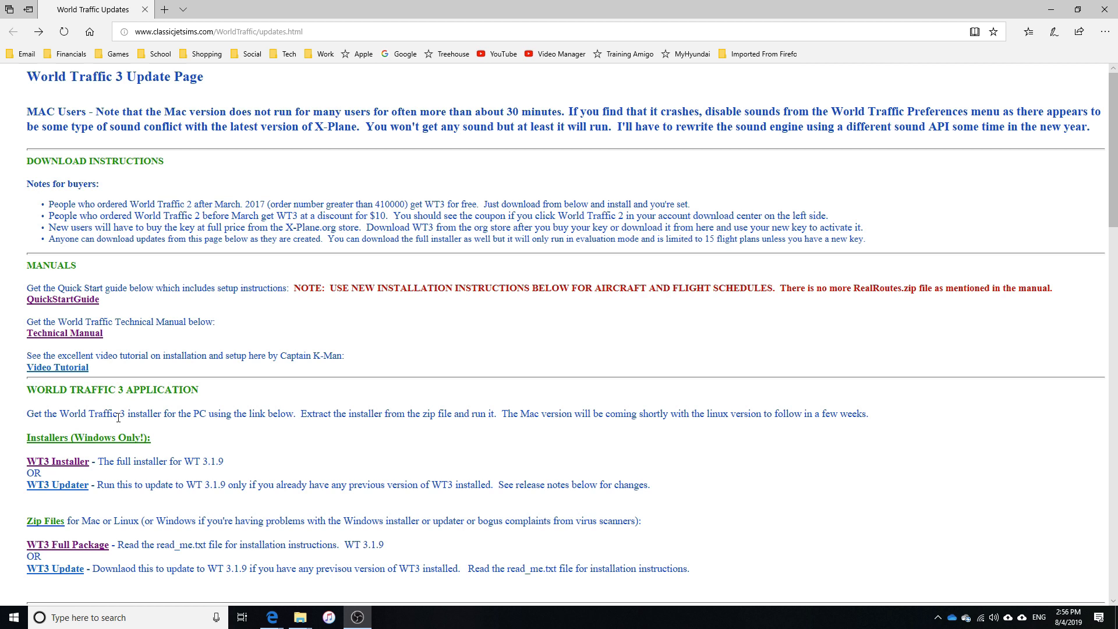
{"action": "mouse_move", "coordinate": [178, 405]}
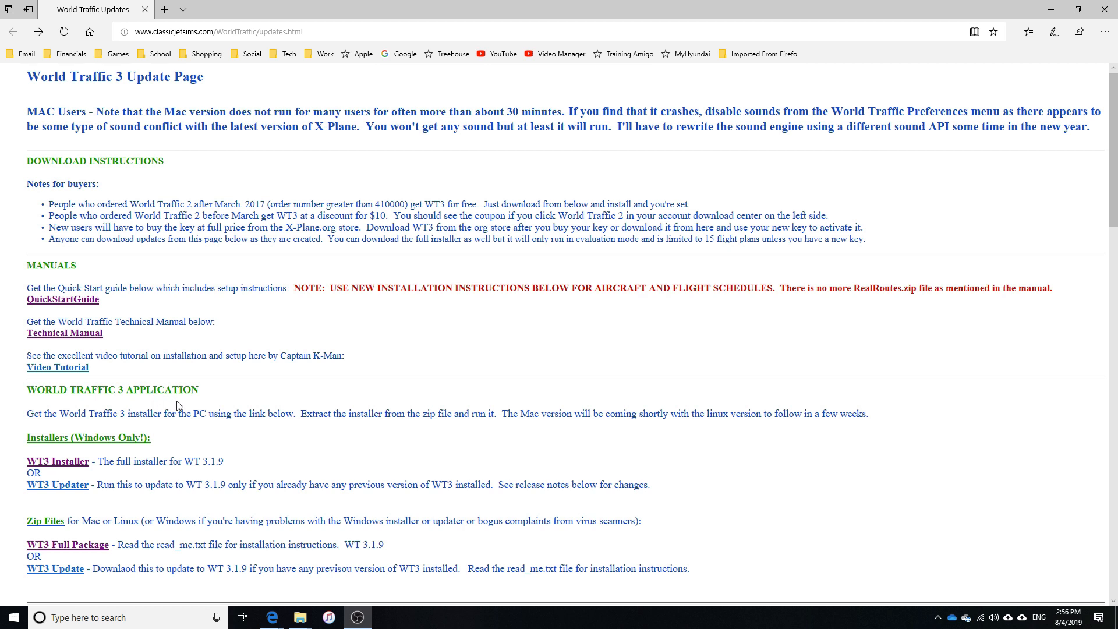
{"action": "mouse_move", "coordinate": [116, 450]}
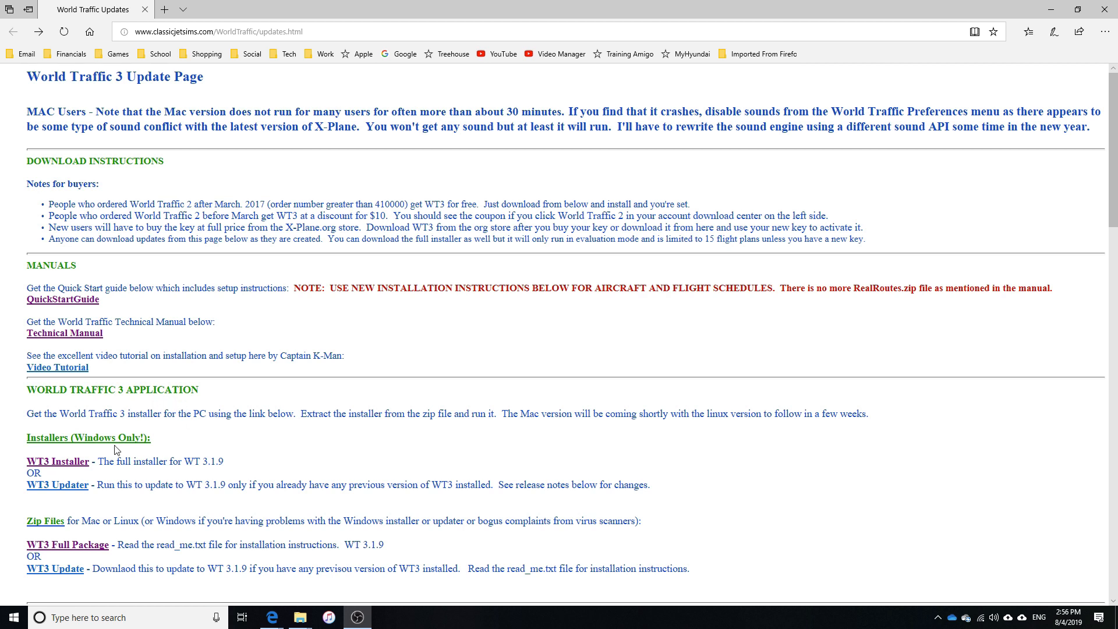
{"action": "mouse_move", "coordinate": [231, 465]}
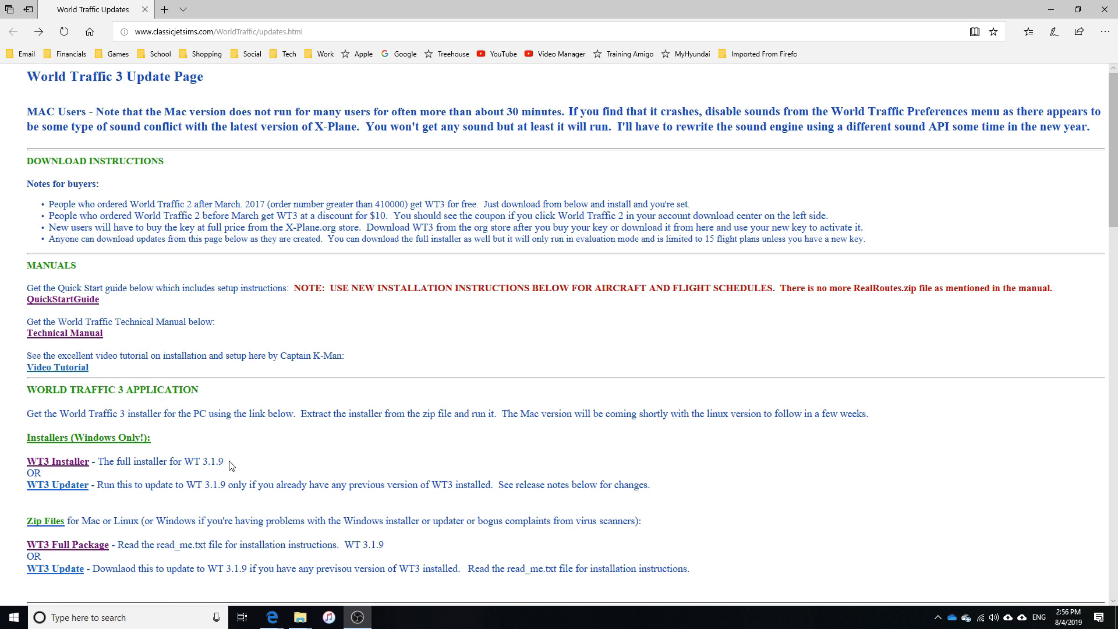
{"action": "mouse_move", "coordinate": [57, 484]}
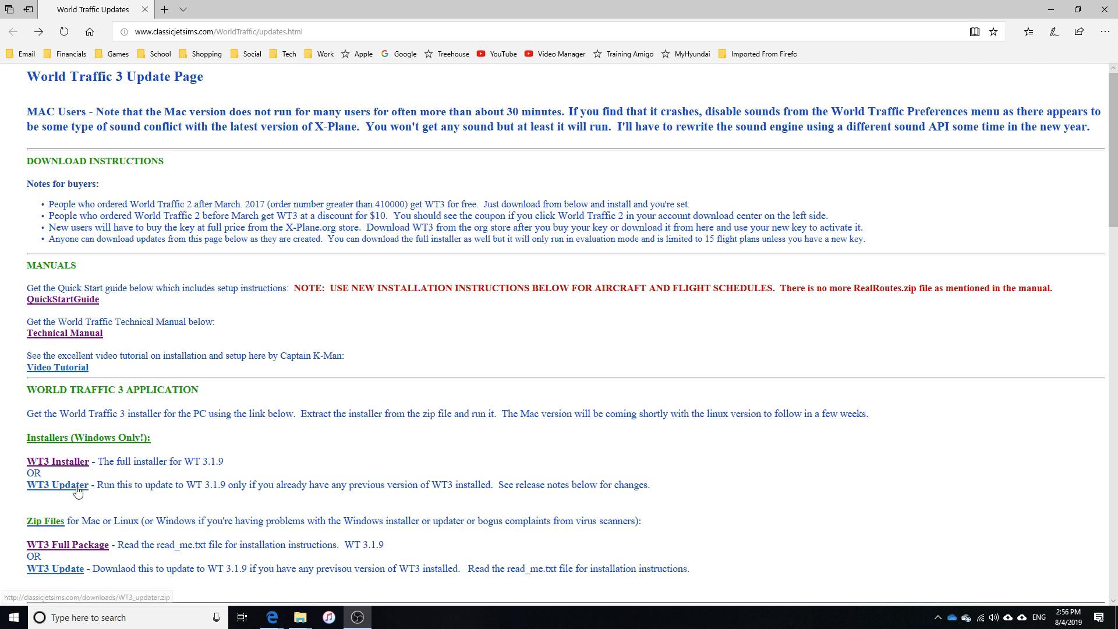
{"action": "mouse_move", "coordinate": [190, 484]}
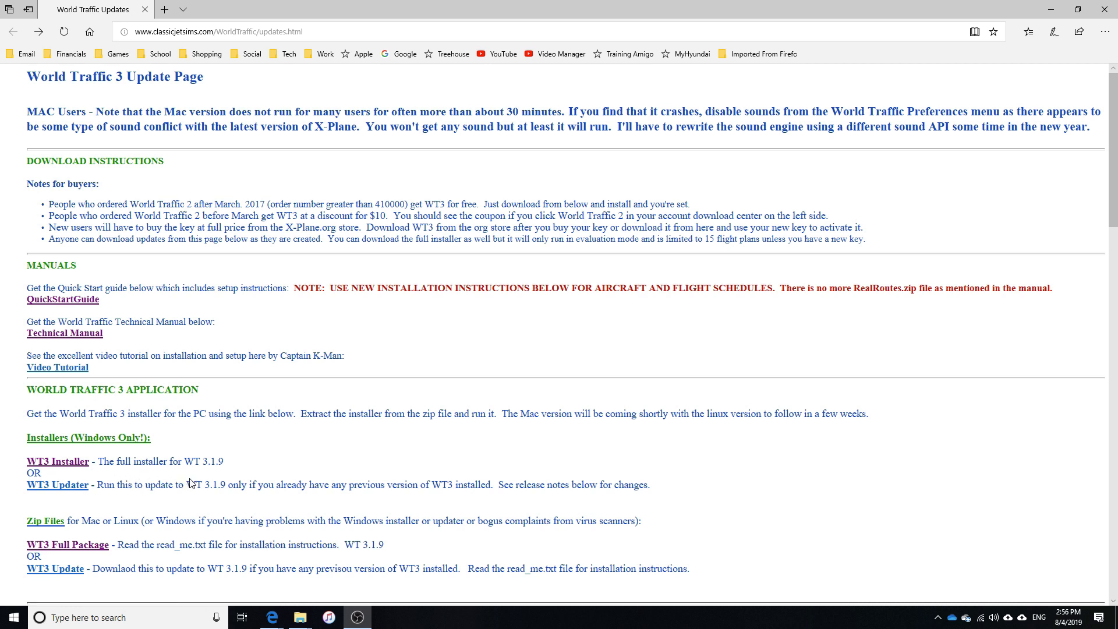
{"action": "mouse_move", "coordinate": [186, 507]}
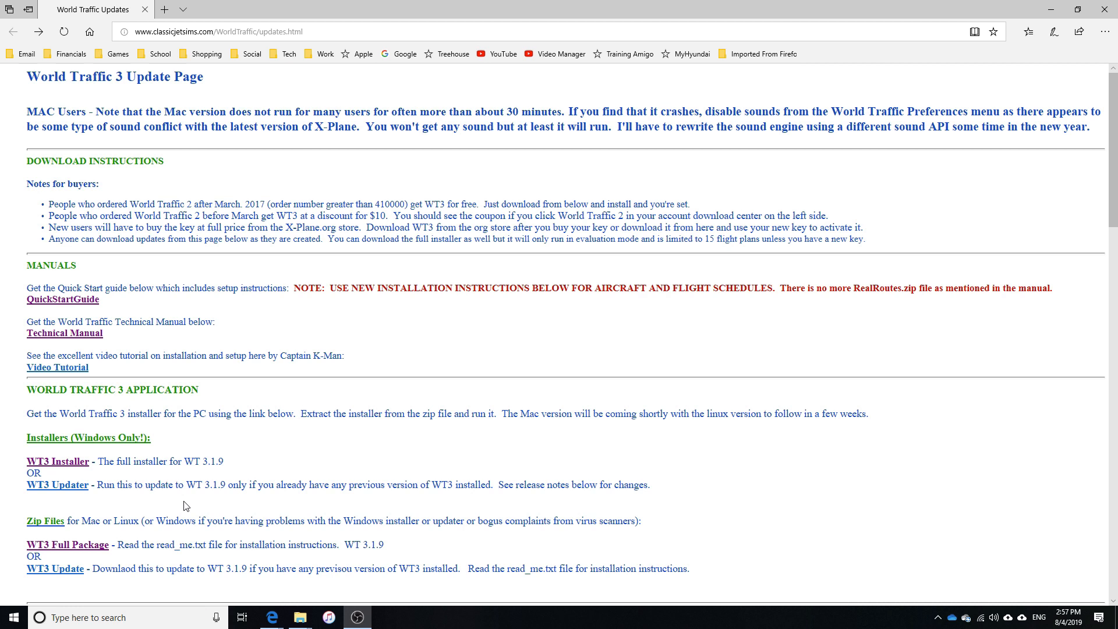
{"action": "mouse_move", "coordinate": [66, 507]}
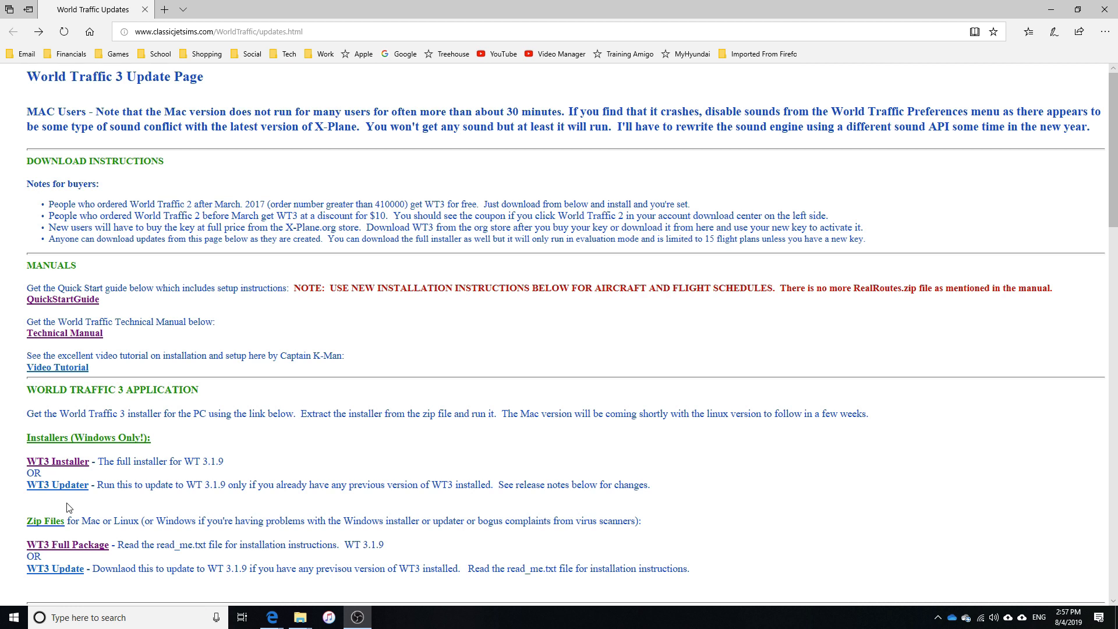
{"action": "mouse_move", "coordinate": [68, 512]}
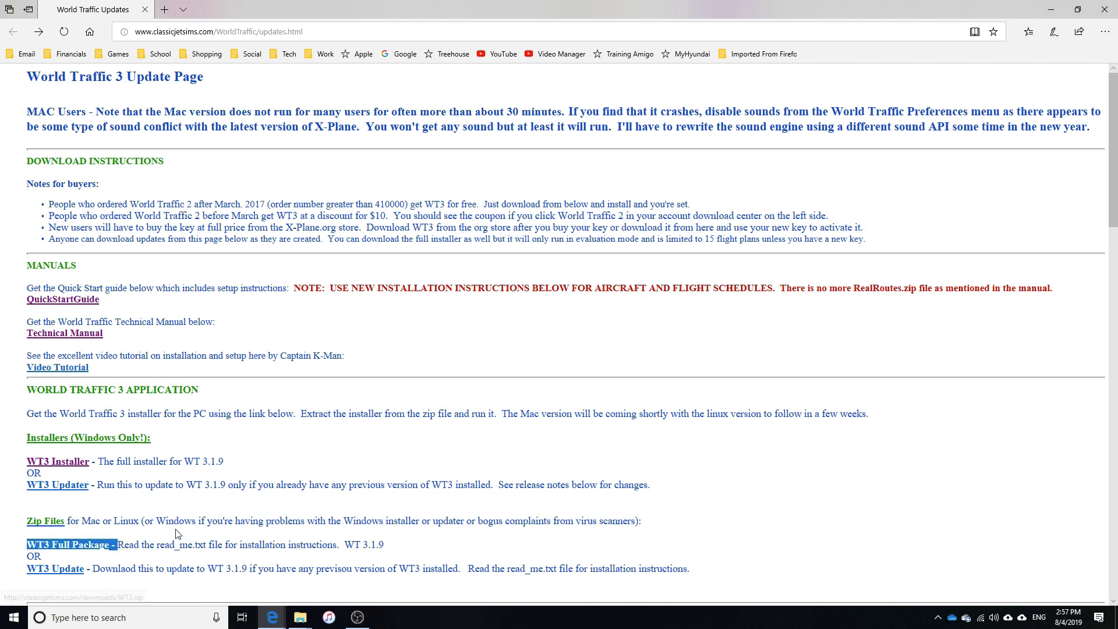
- Scroll down to the AI Aircraft and Flight Schedules section of the update page
{"action": "scroll", "scroll_direction": "down", "scroll_amount": 3}
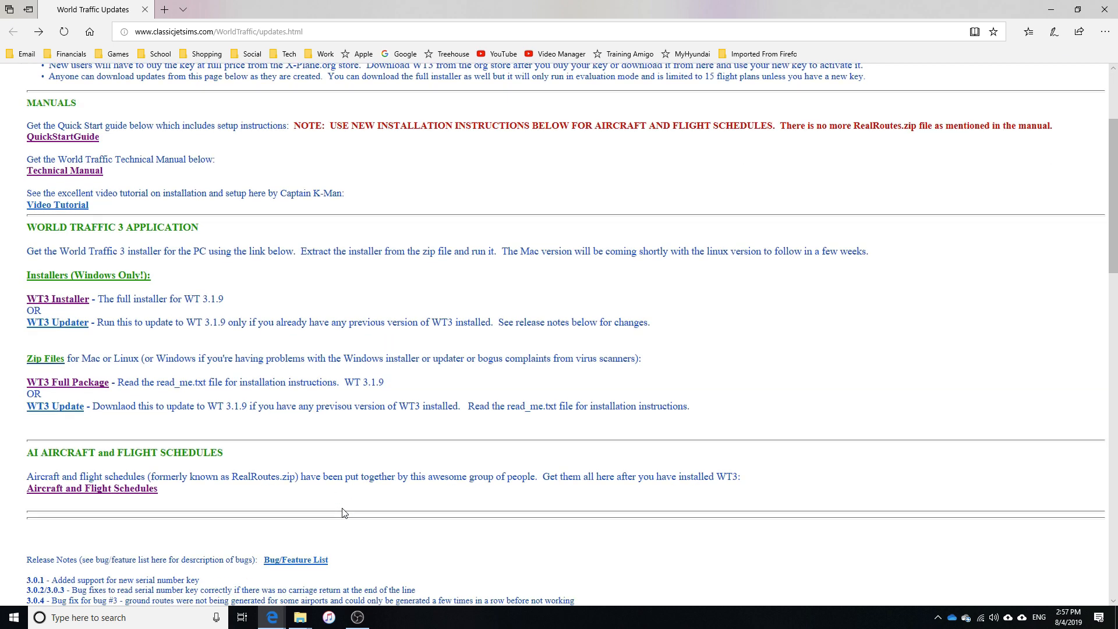
{"action": "mouse_move", "coordinate": [226, 480]}
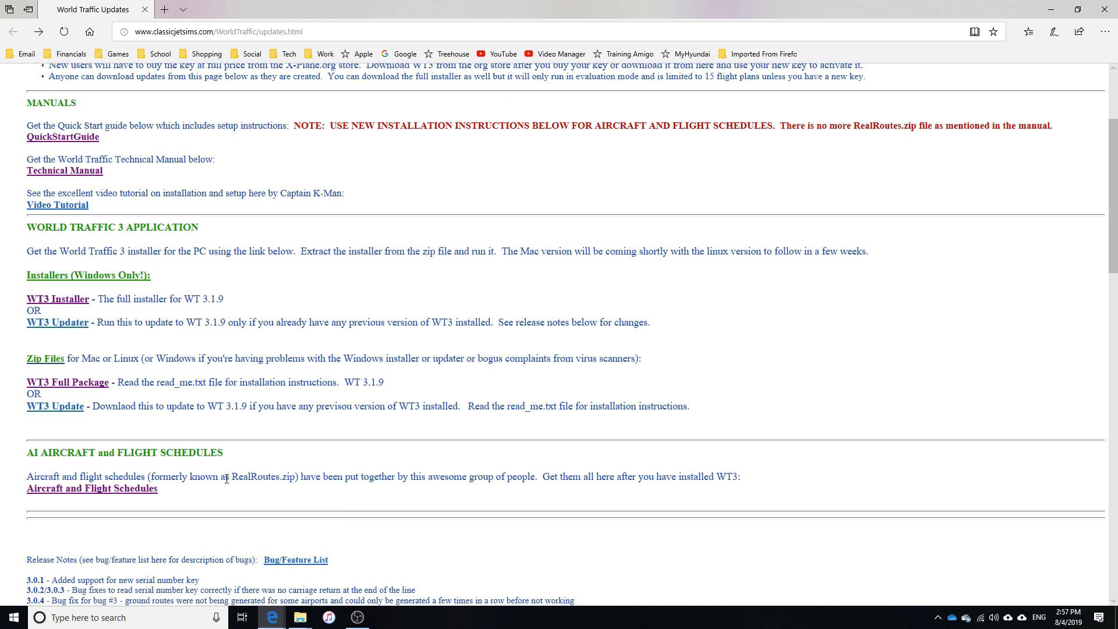
{"action": "mouse_move", "coordinate": [252, 505]}
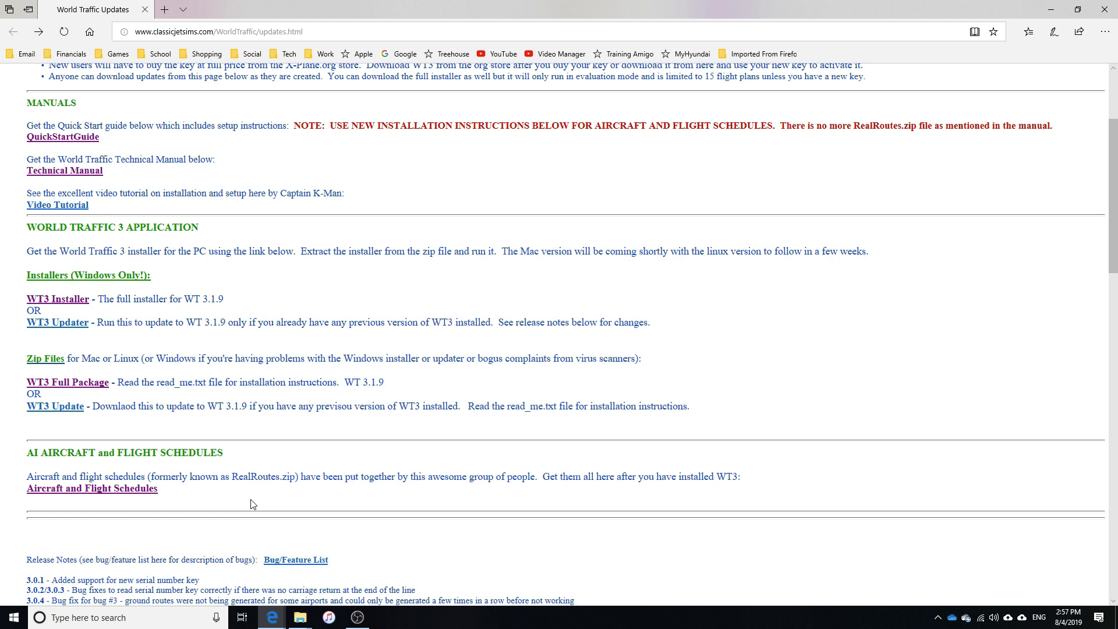
{"action": "mouse_move", "coordinate": [132, 512]}
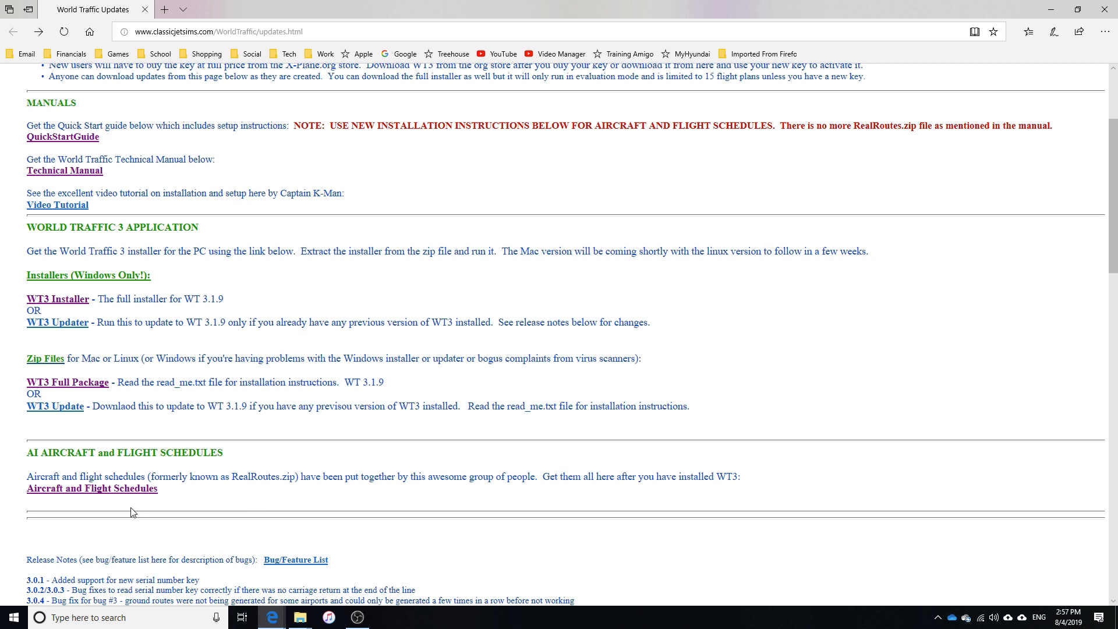
{"action": "mouse_move", "coordinate": [132, 523]}
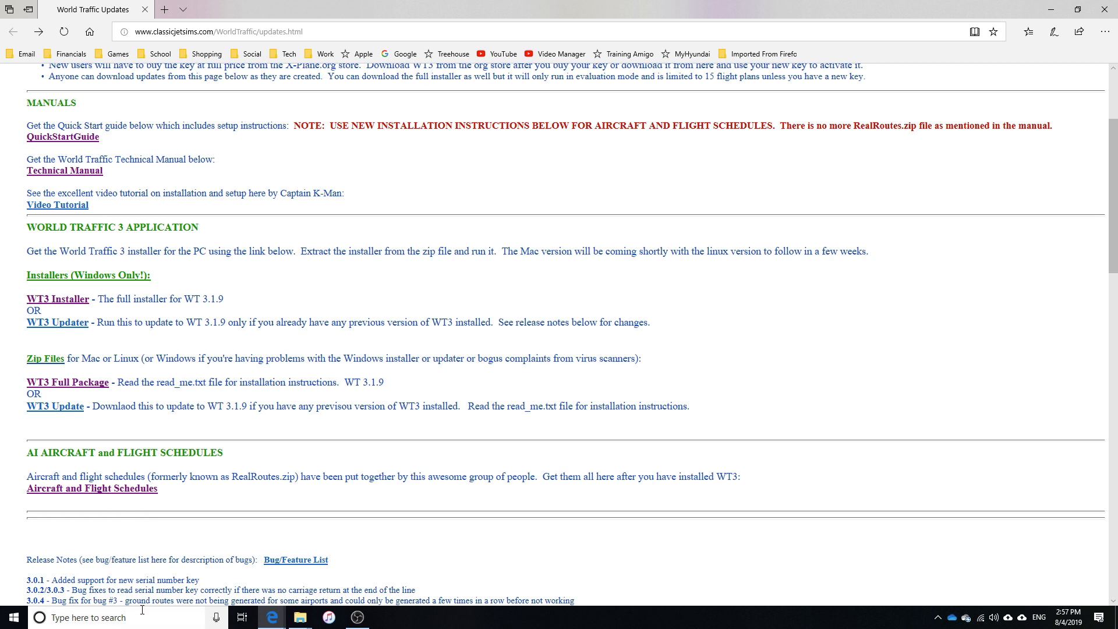
{"action": "mouse_move", "coordinate": [97, 500]}
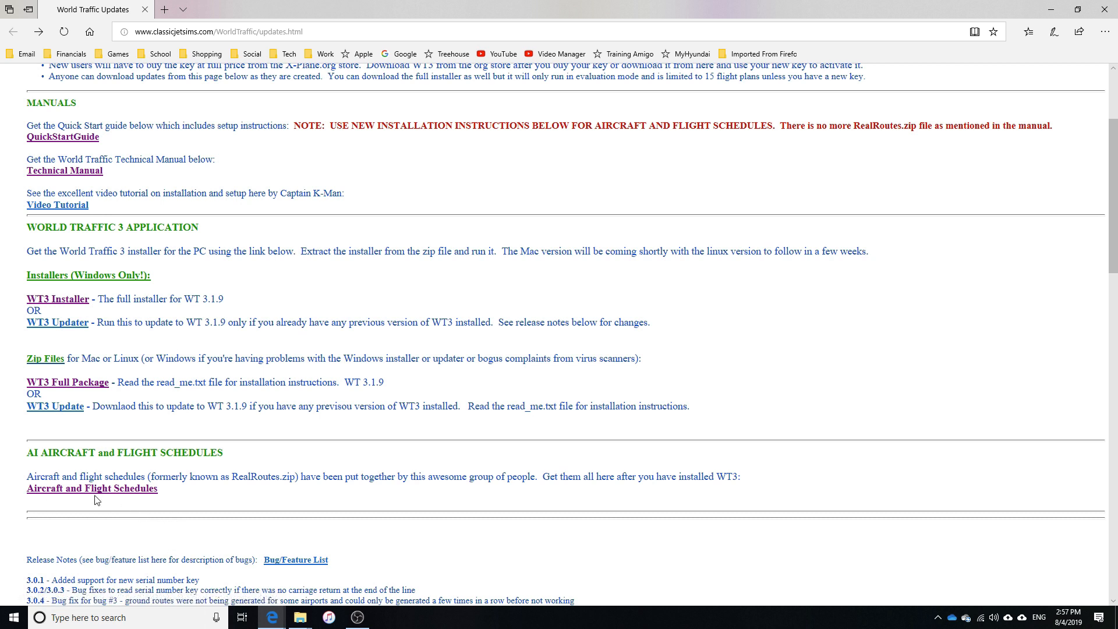
{"action": "mouse_move", "coordinate": [195, 489]}
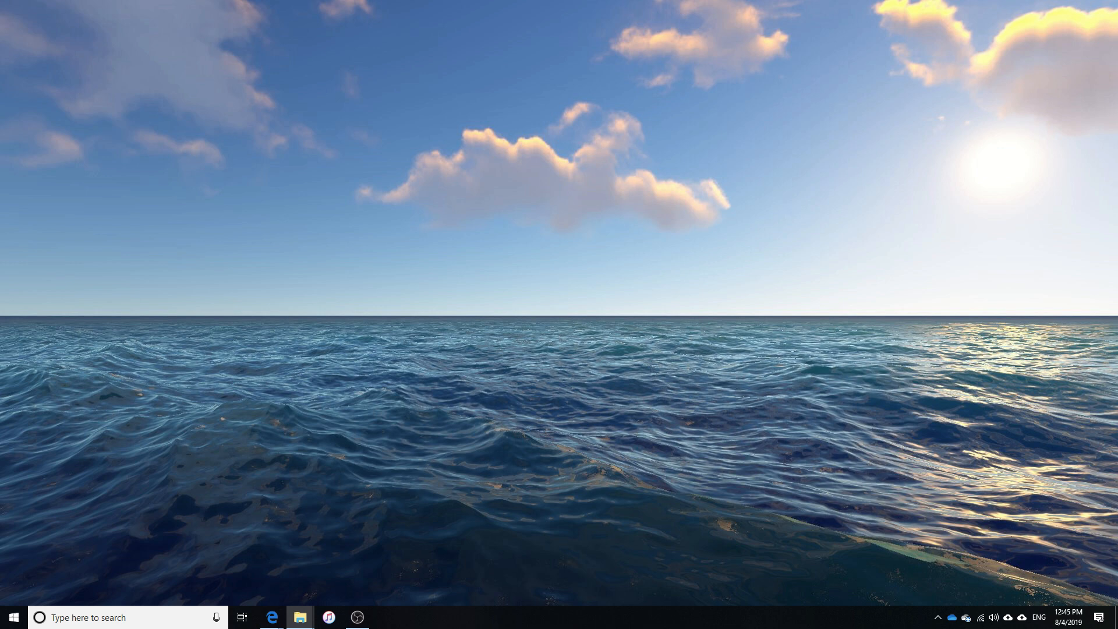
- Paste the ClassicJetSimUtils folder from the World Traffic 3 zip into D:\Games\X-Plane 11
{"action": "left_click", "coordinate": [299, 617]}
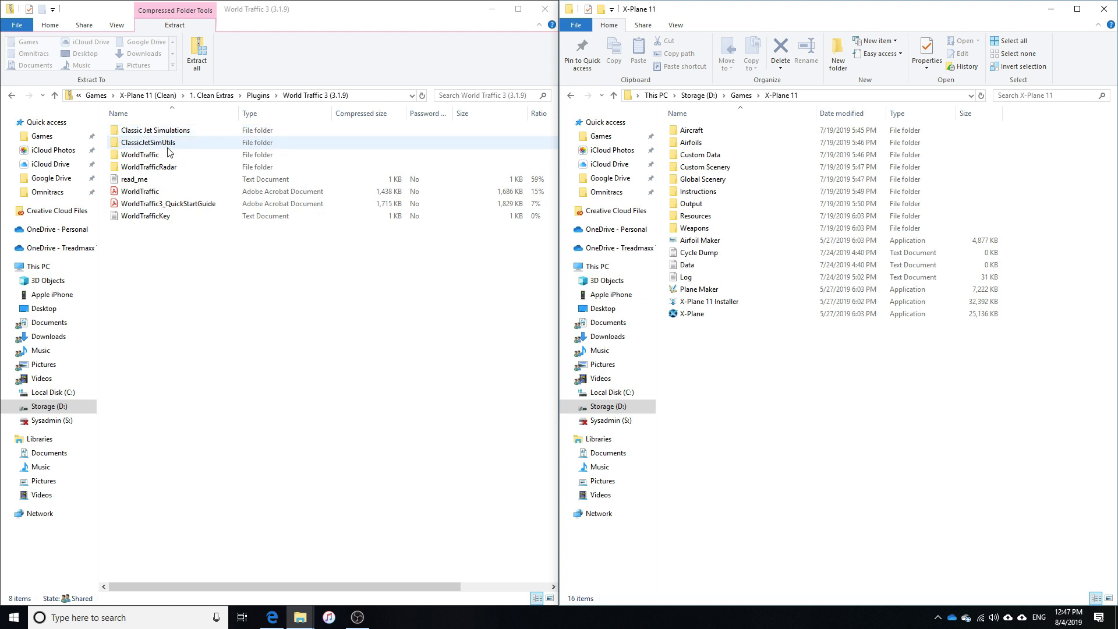
{"action": "right_click", "coordinate": [150, 142]}
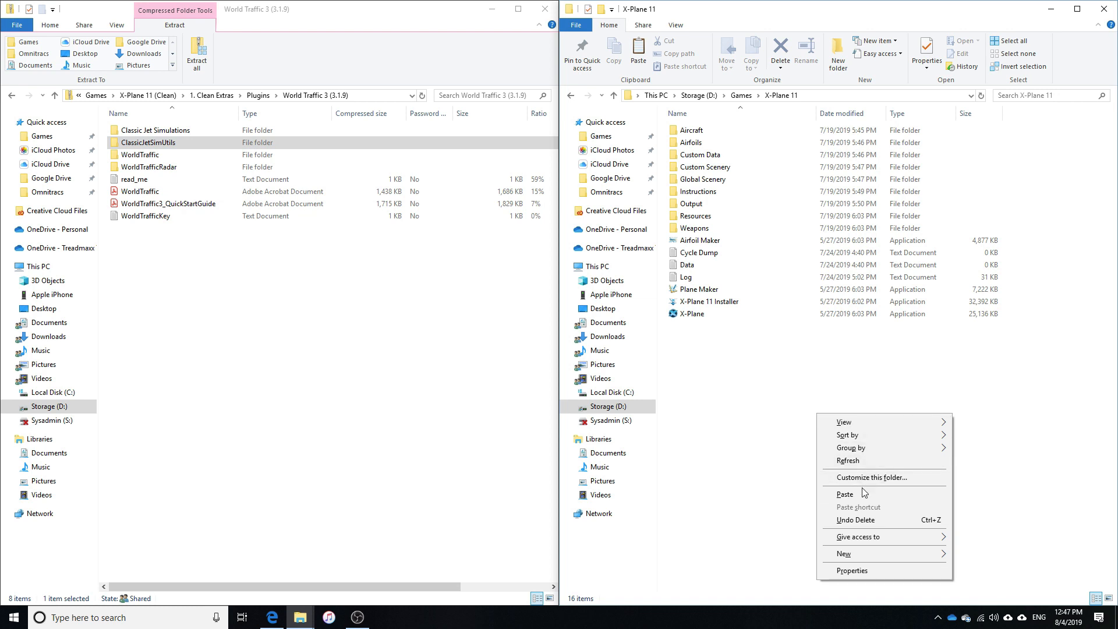
{"action": "left_click", "coordinate": [846, 494]}
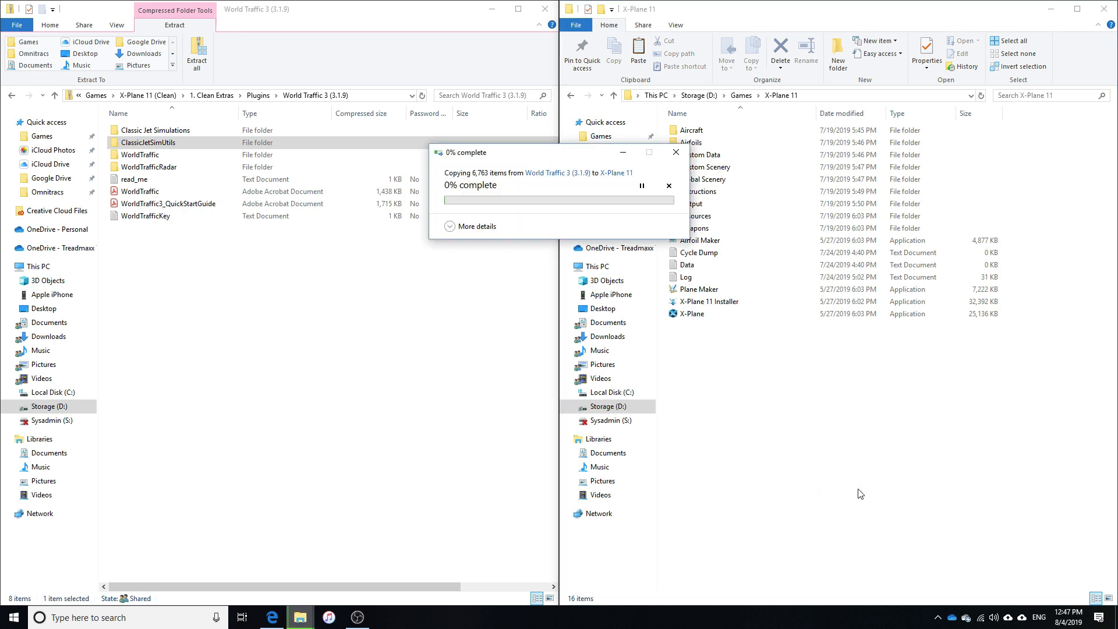
{"action": "left_click", "coordinate": [477, 226]}
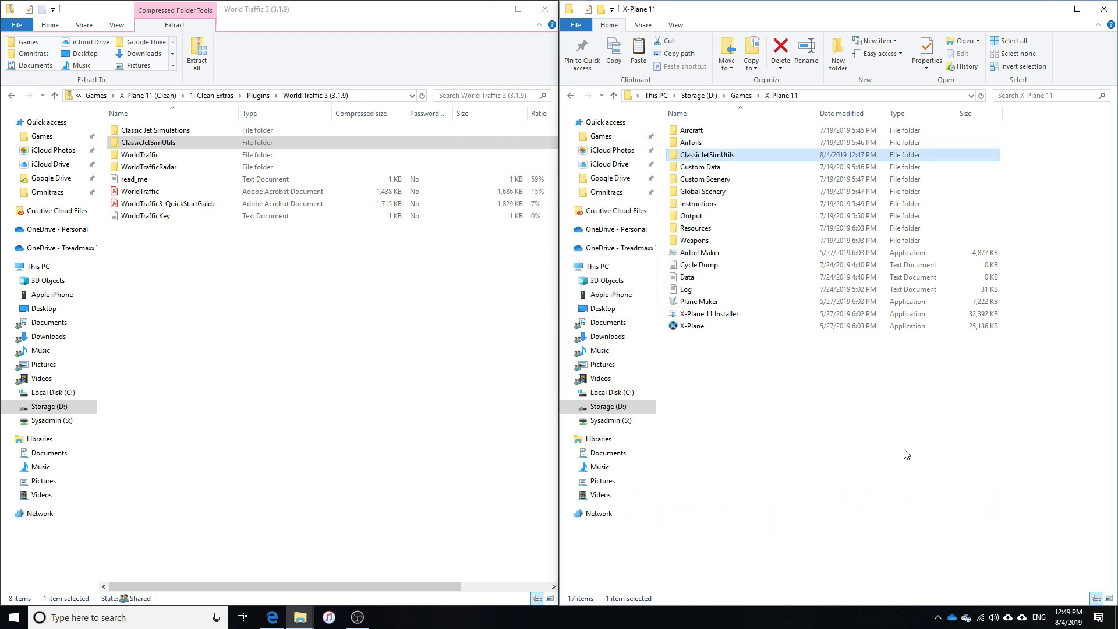
{"action": "mouse_move", "coordinate": [942, 505]}
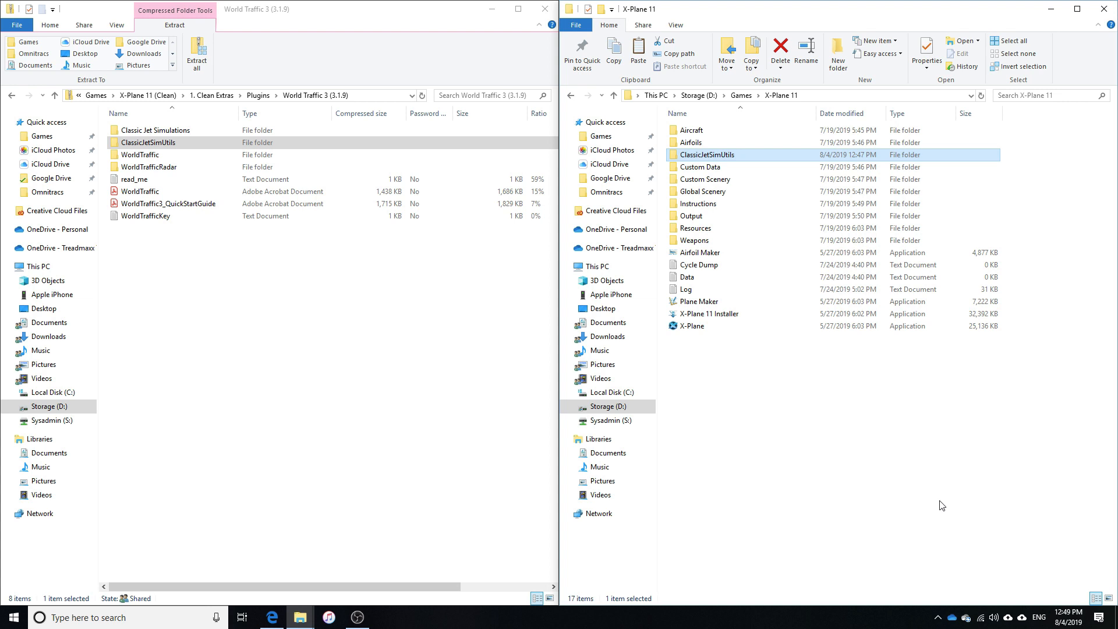
{"action": "mouse_move", "coordinate": [958, 544]}
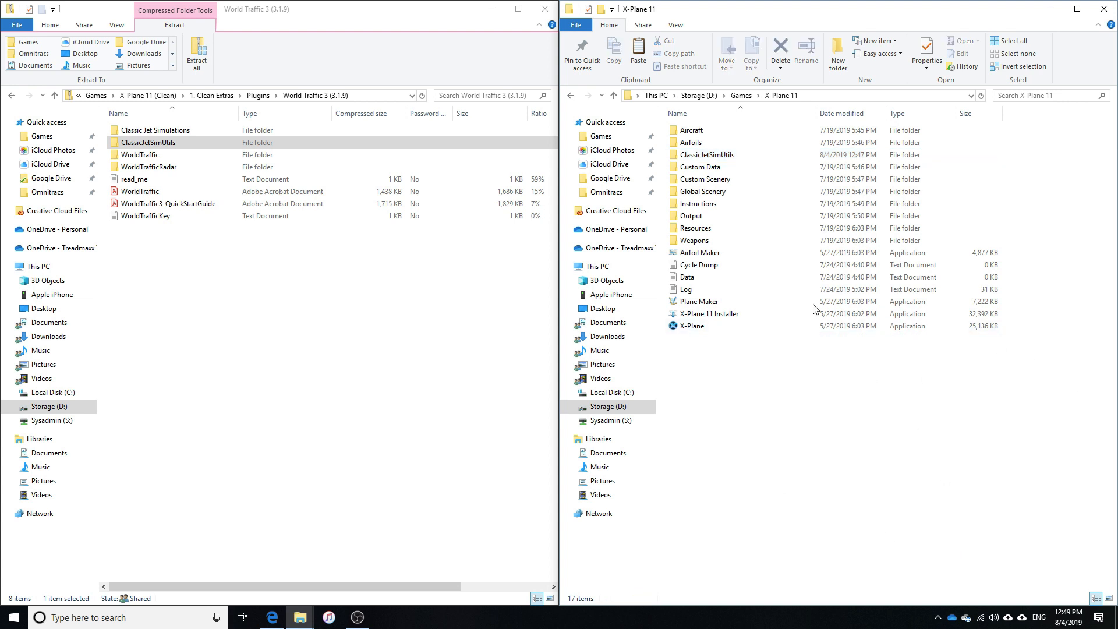
- Copy the WorldTraffic and WorldTrafficRadar folders into X-Plane 11's Resources\plugins folder
{"action": "double_click", "coordinate": [695, 227]}
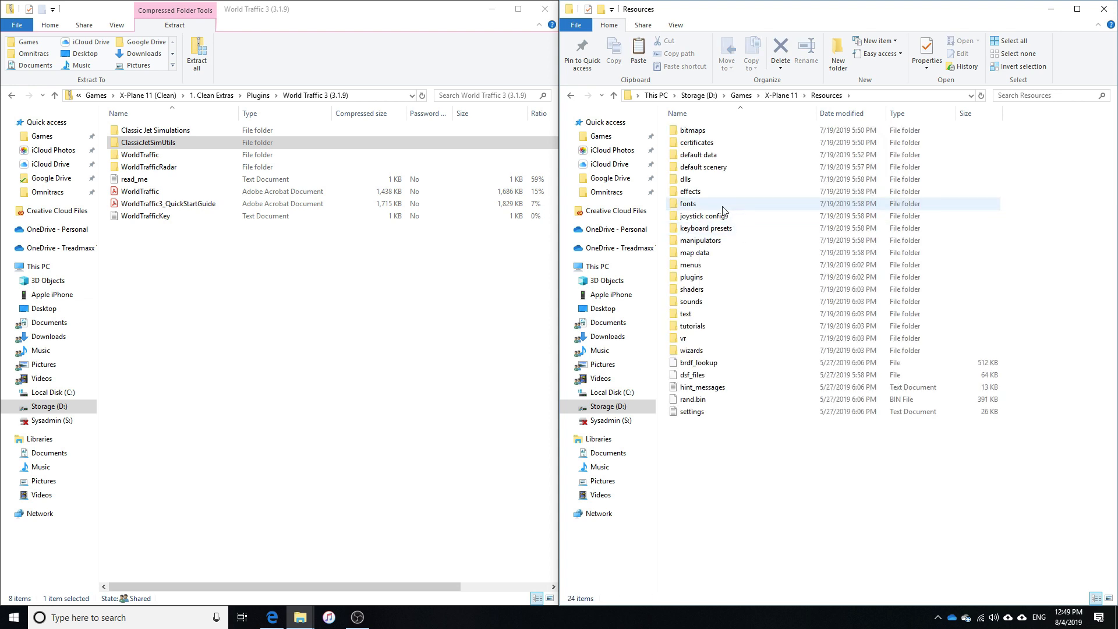
{"action": "double_click", "coordinate": [690, 277]}
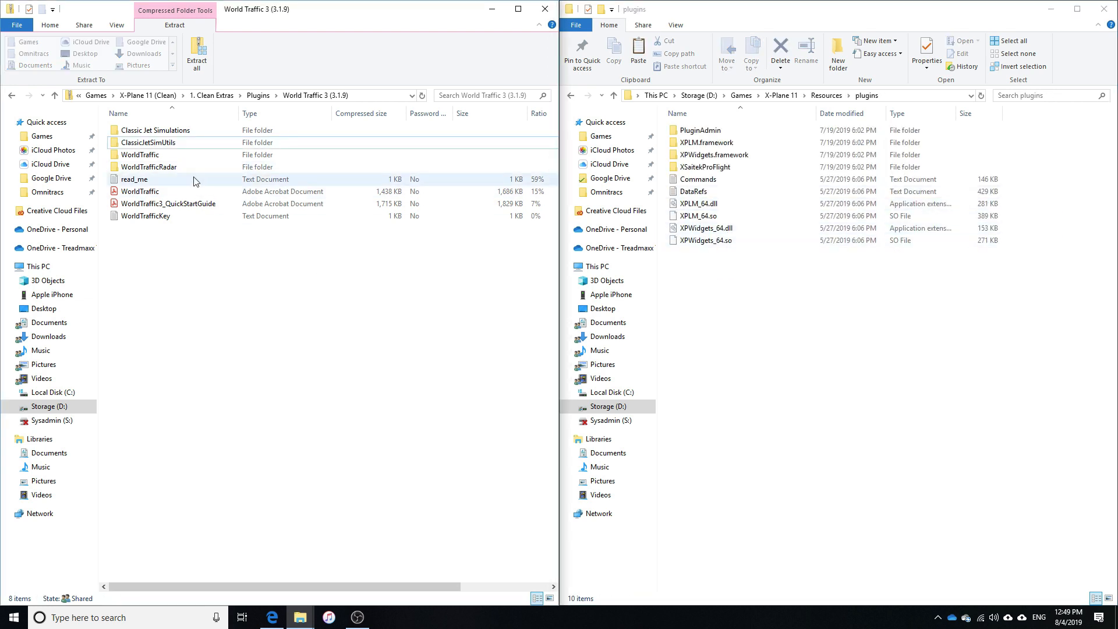
{"action": "left_click", "coordinate": [141, 155]}
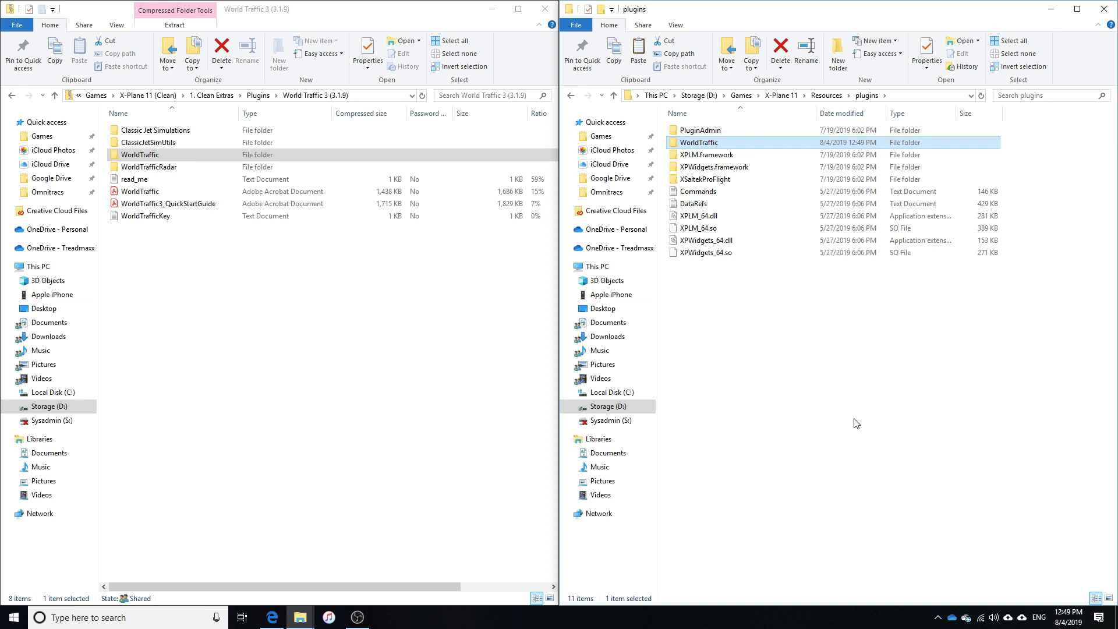
{"action": "mouse_move", "coordinate": [190, 167]}
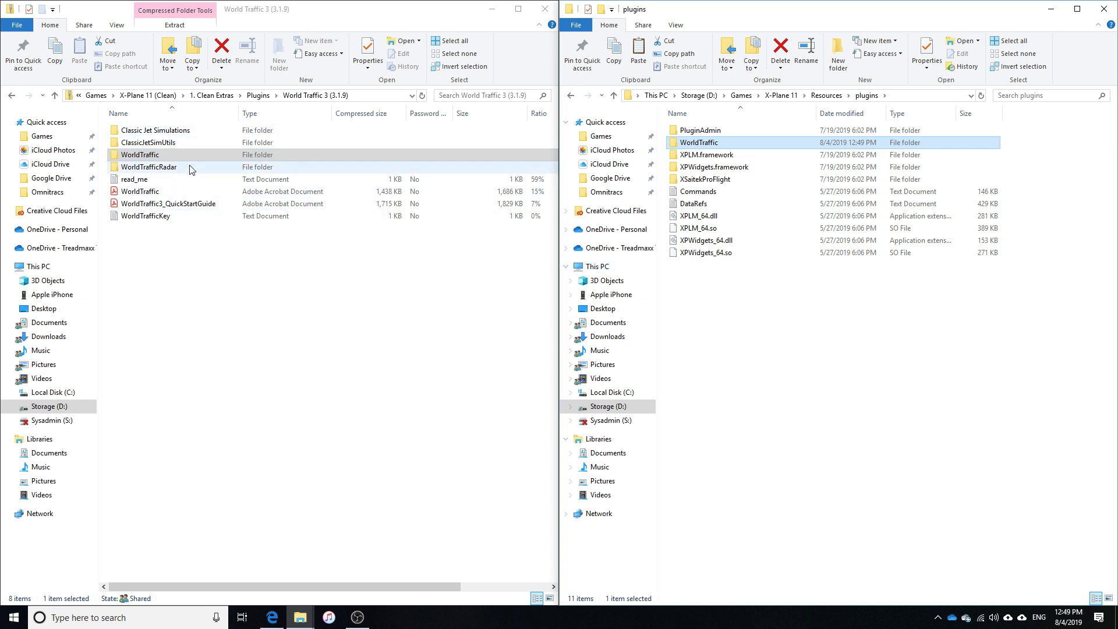
{"action": "left_click", "coordinate": [149, 166]}
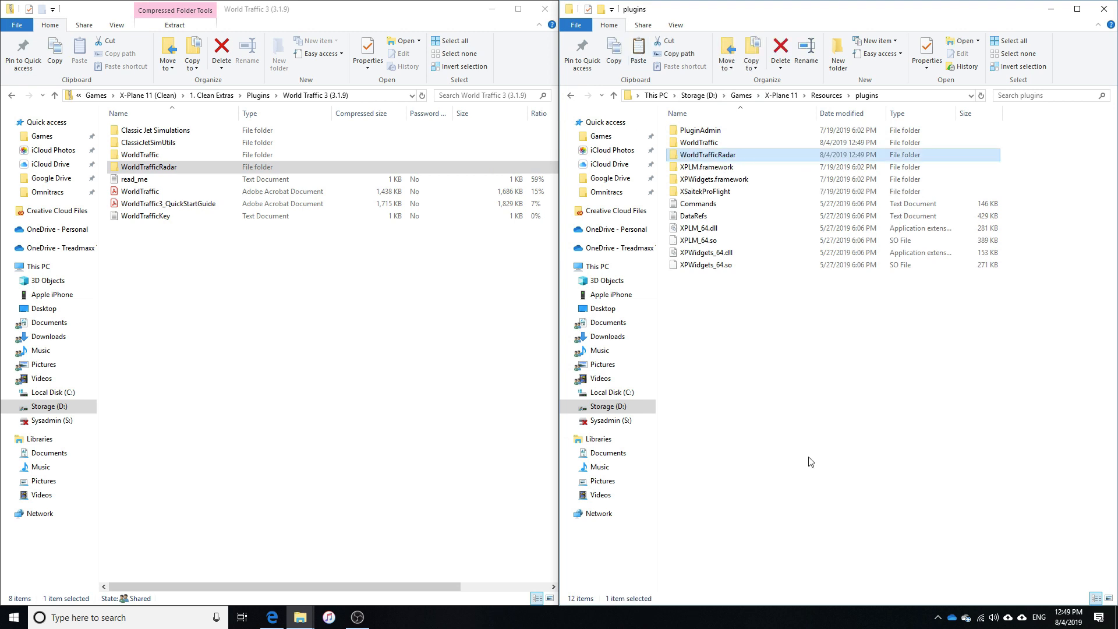
{"action": "left_click", "coordinate": [174, 24]}
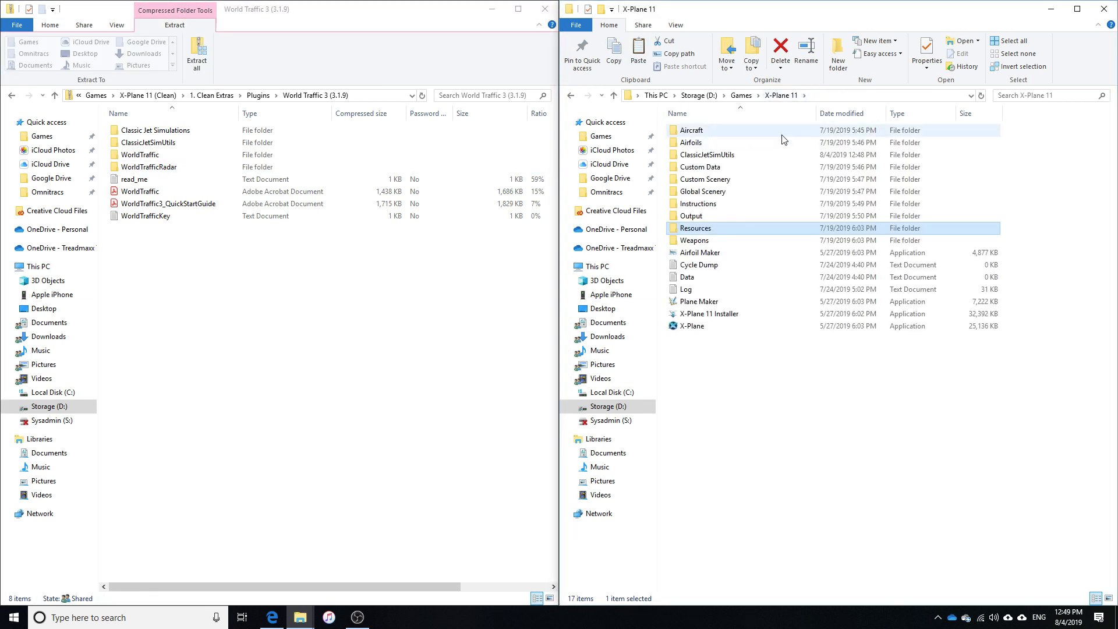
- Copy the Classic Jet Simulations folder into X-Plane 11's Aircraft folder
{"action": "double_click", "coordinate": [690, 129]}
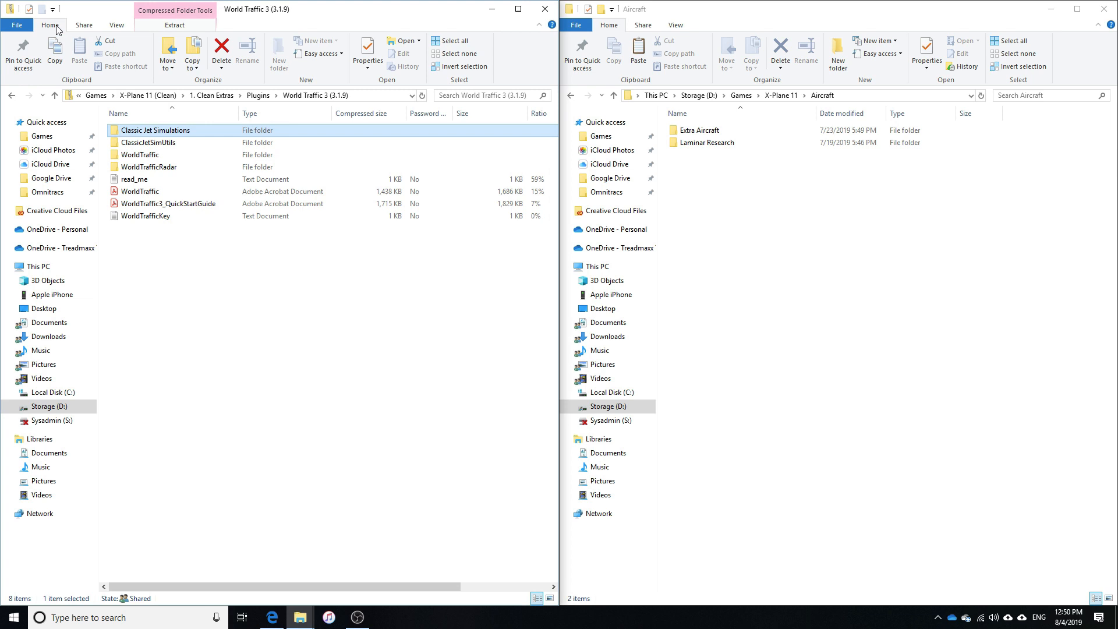
{"action": "left_click", "coordinate": [775, 312]}
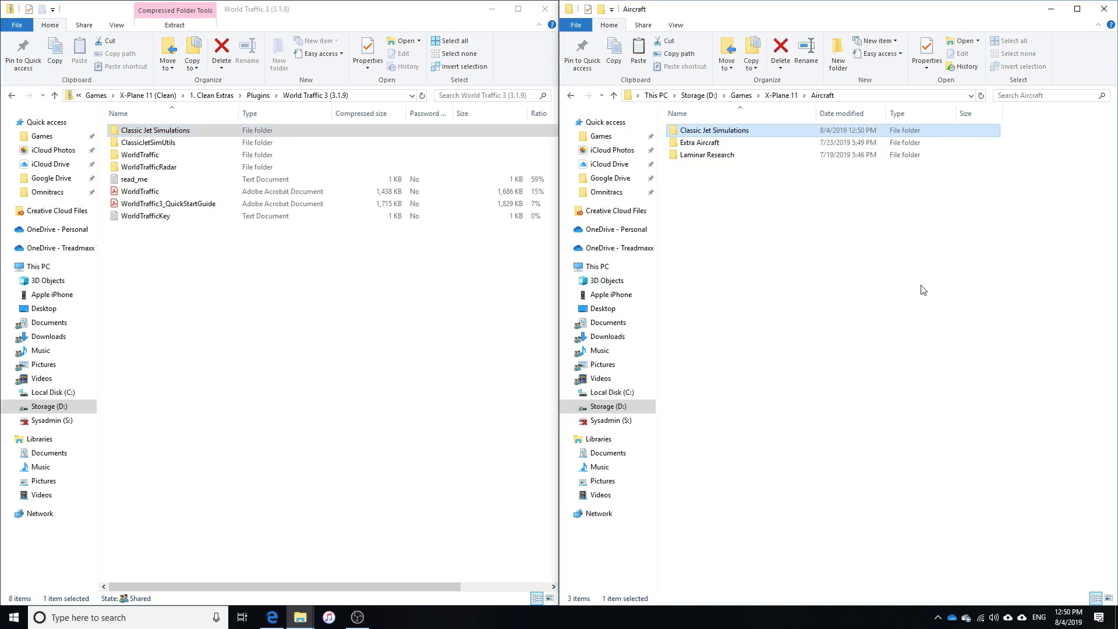
{"action": "left_click", "coordinate": [779, 94]}
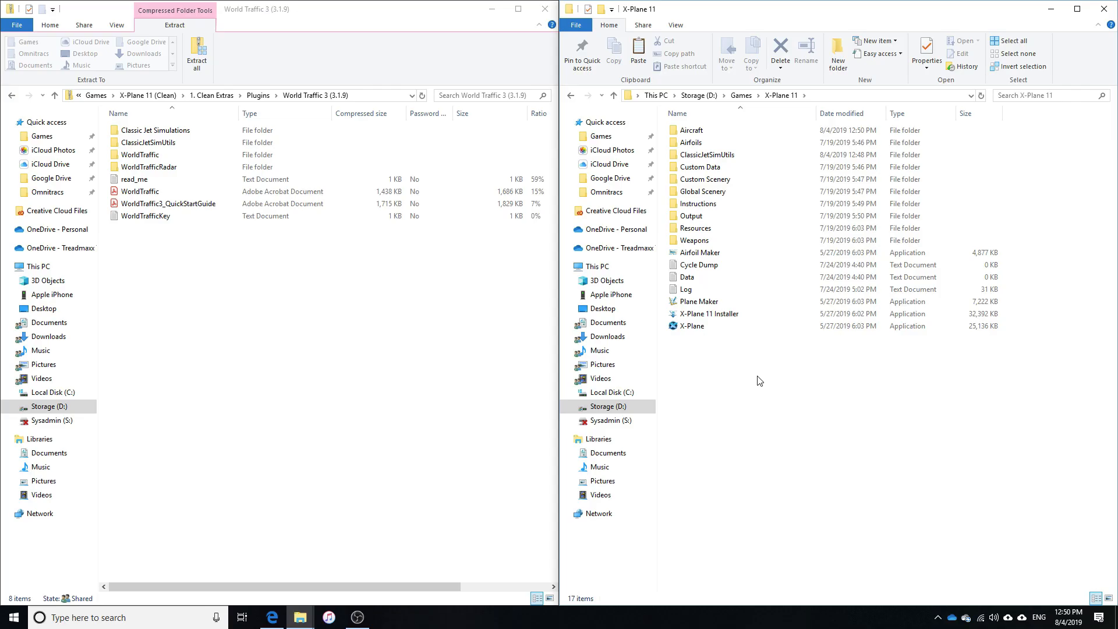
- Copy the WorldTrafficKey file and navigate into Resources > plugins > WorldTraffic to receive it
{"action": "left_click", "coordinate": [145, 216]}
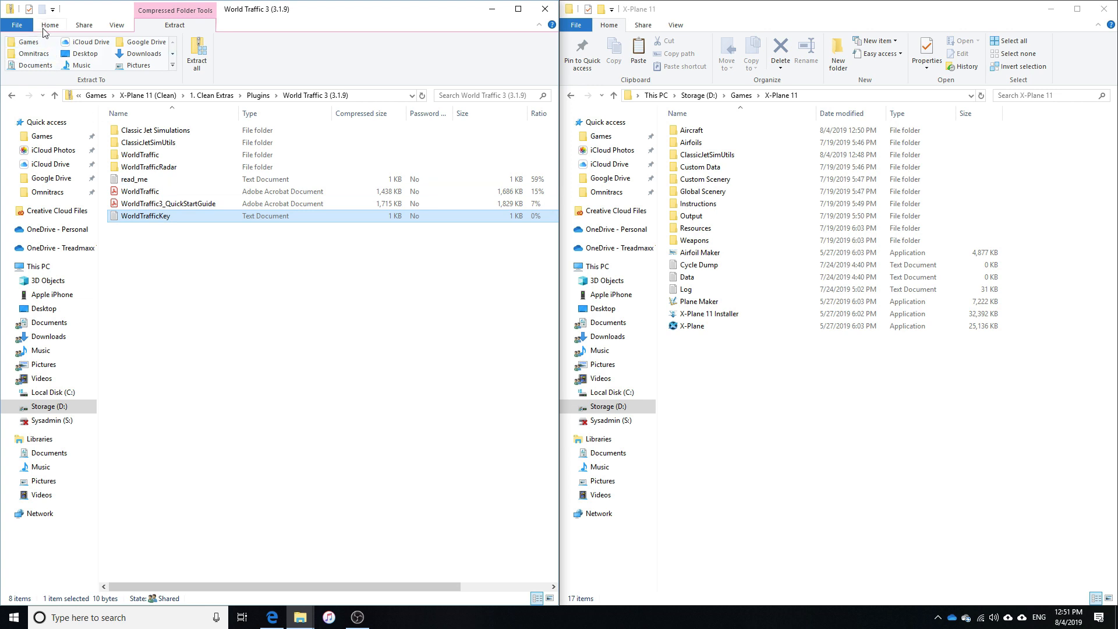
{"action": "left_click", "coordinate": [50, 24]}
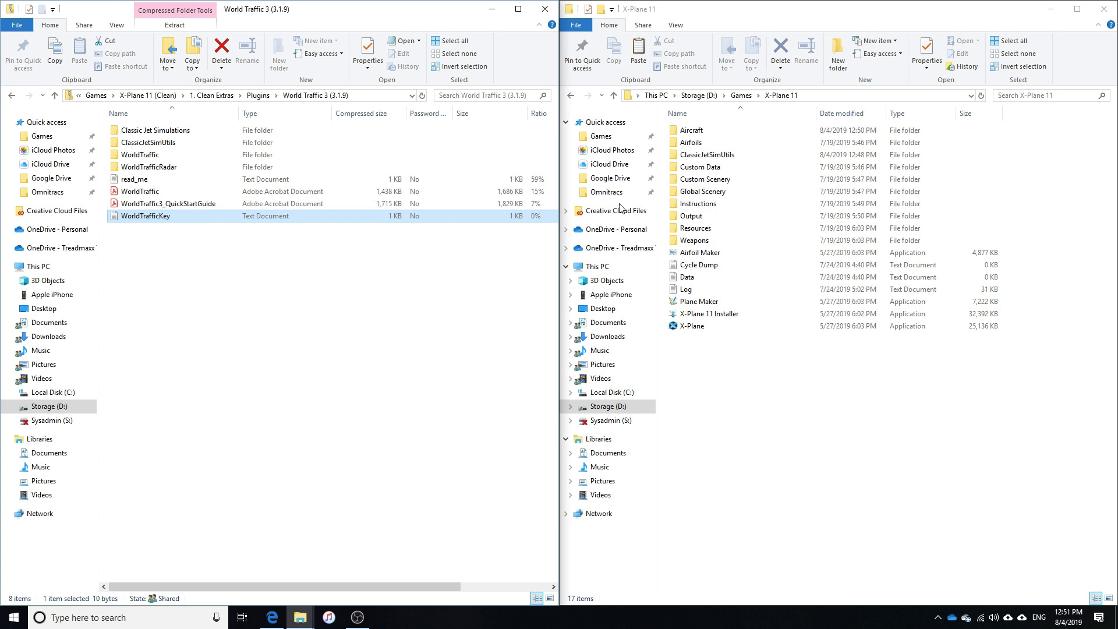
{"action": "left_click", "coordinate": [694, 227]}
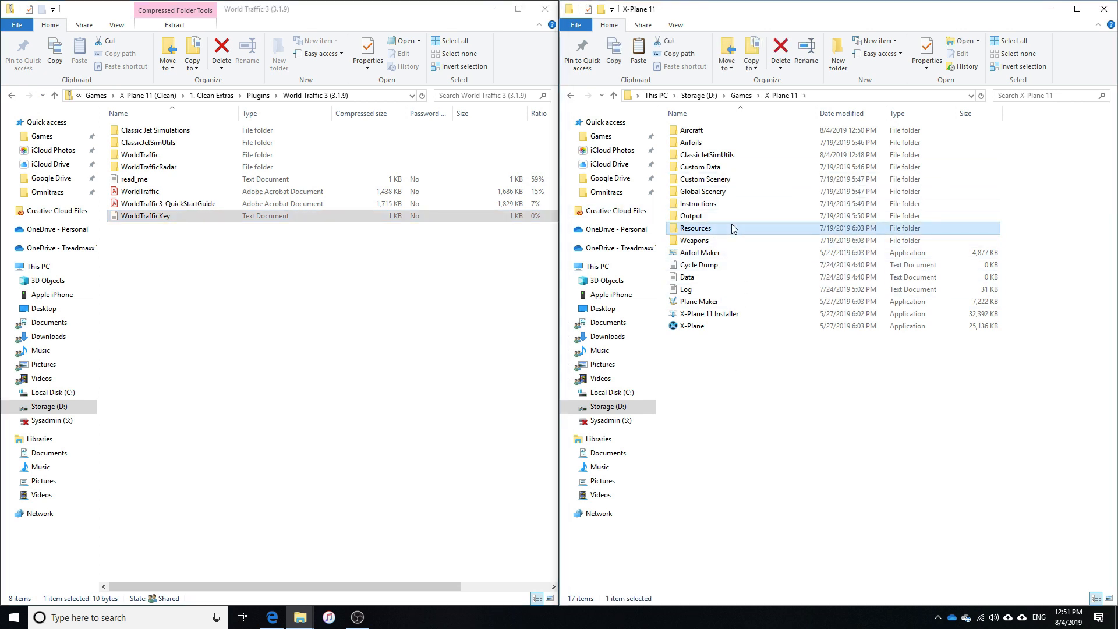
{"action": "double_click", "coordinate": [695, 227]}
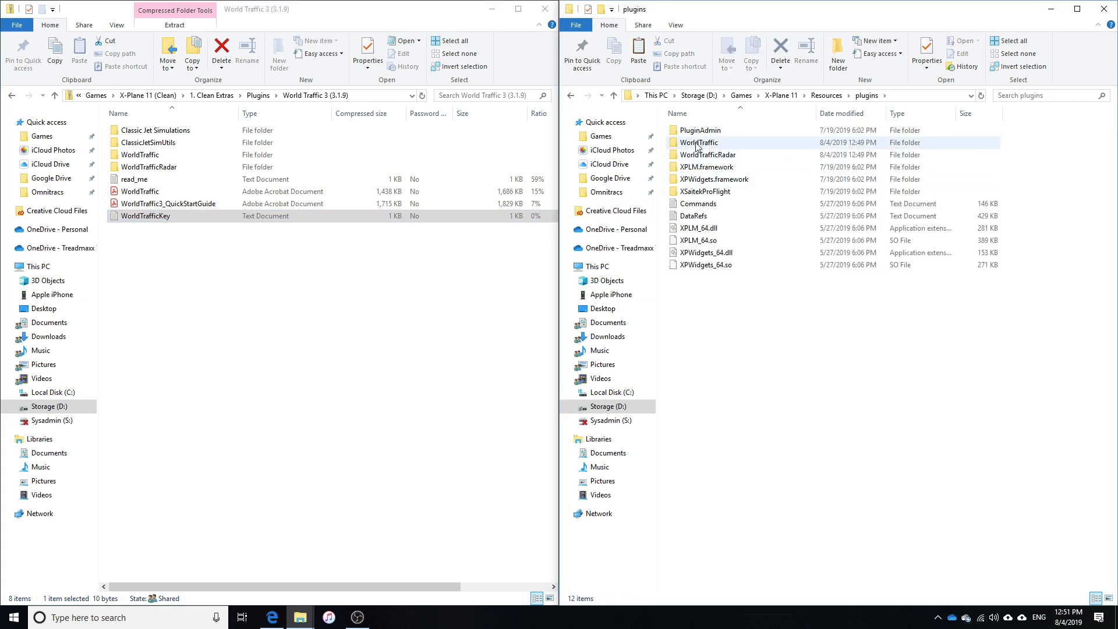
{"action": "double_click", "coordinate": [697, 142]}
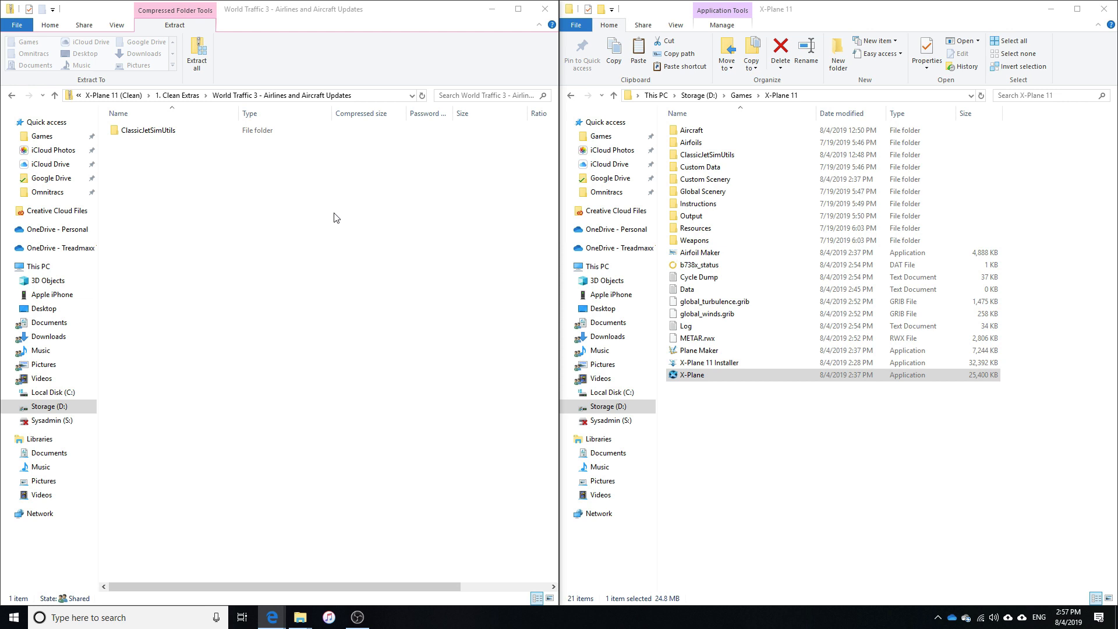
{"action": "mouse_move", "coordinate": [227, 151]}
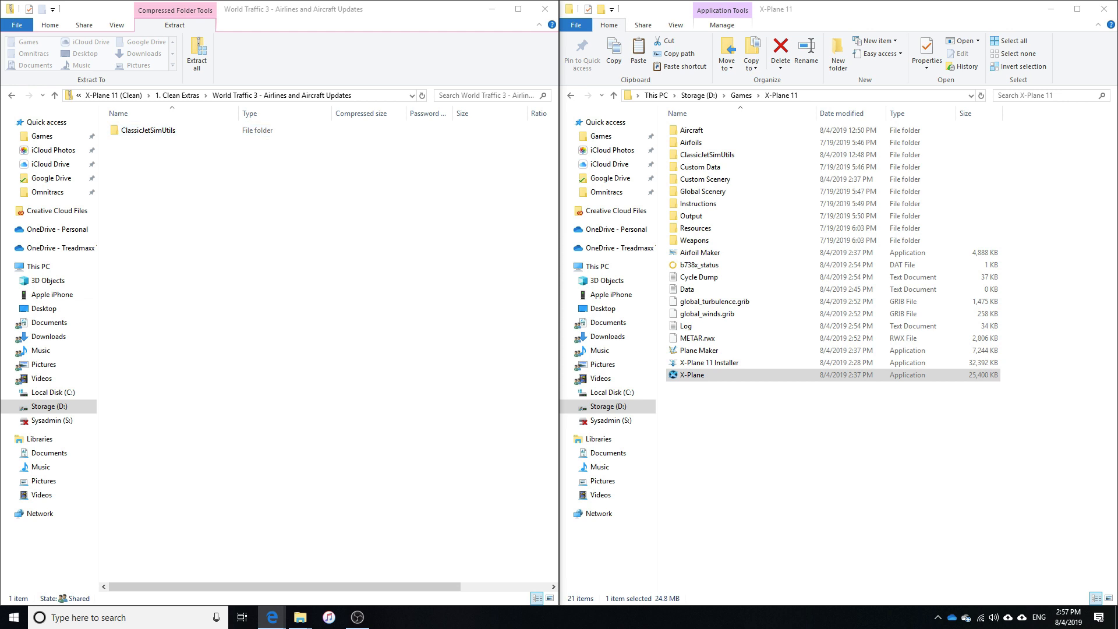
- Paste the update's AircraftObjects, AircraftTypes, ICAO_Operators and RouteFiles into WorldTraffic, replacing existing files
{"action": "double_click", "coordinate": [159, 129]}
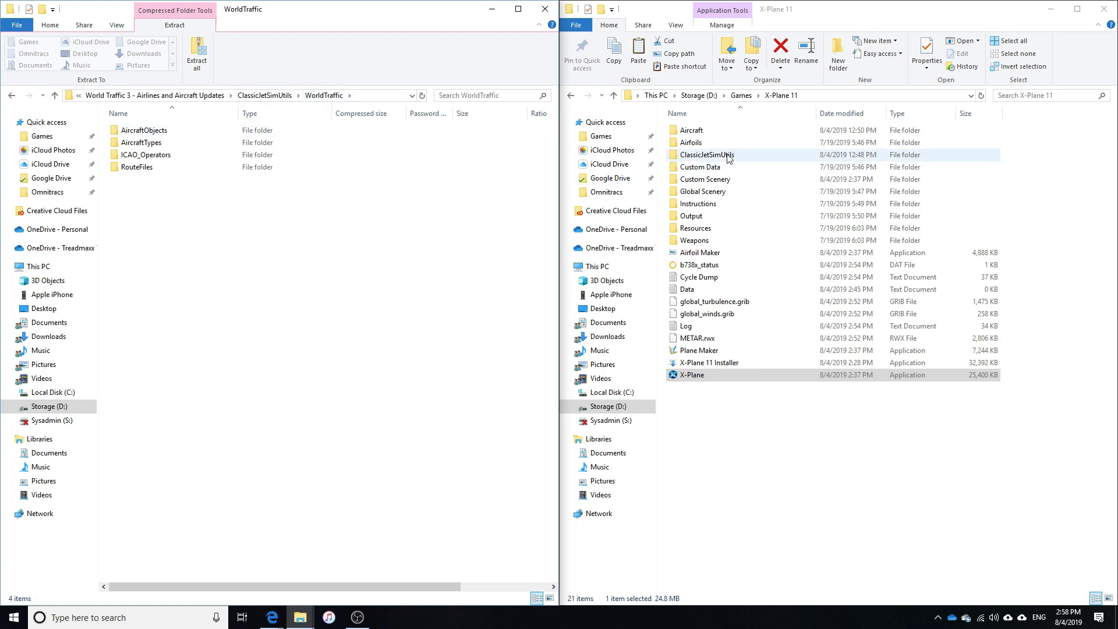
{"action": "double_click", "coordinate": [707, 155]}
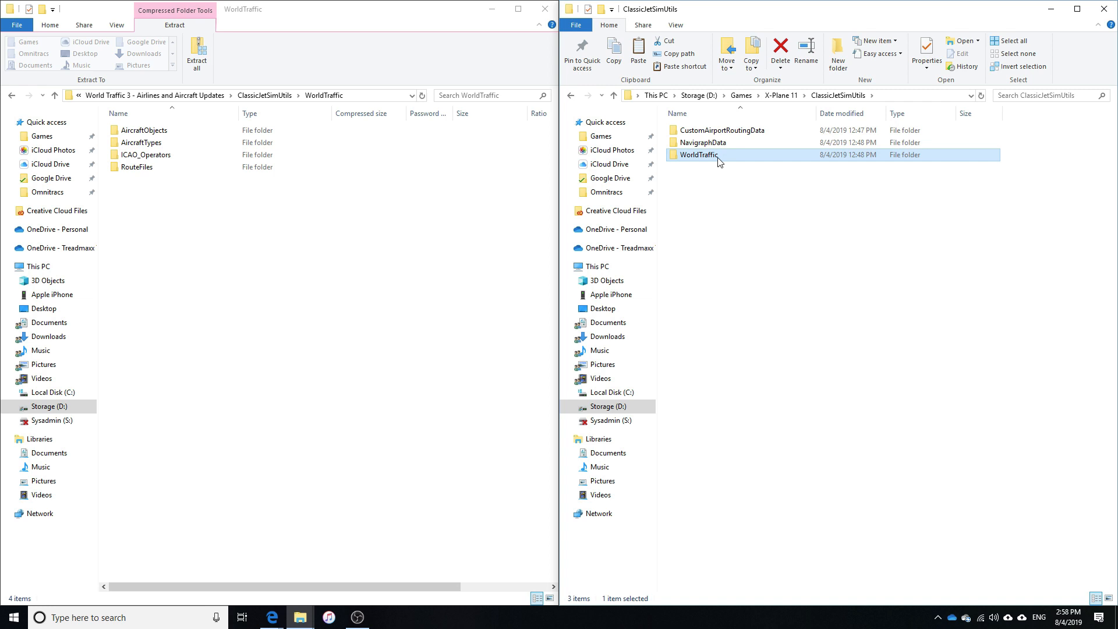
{"action": "double_click", "coordinate": [698, 155]}
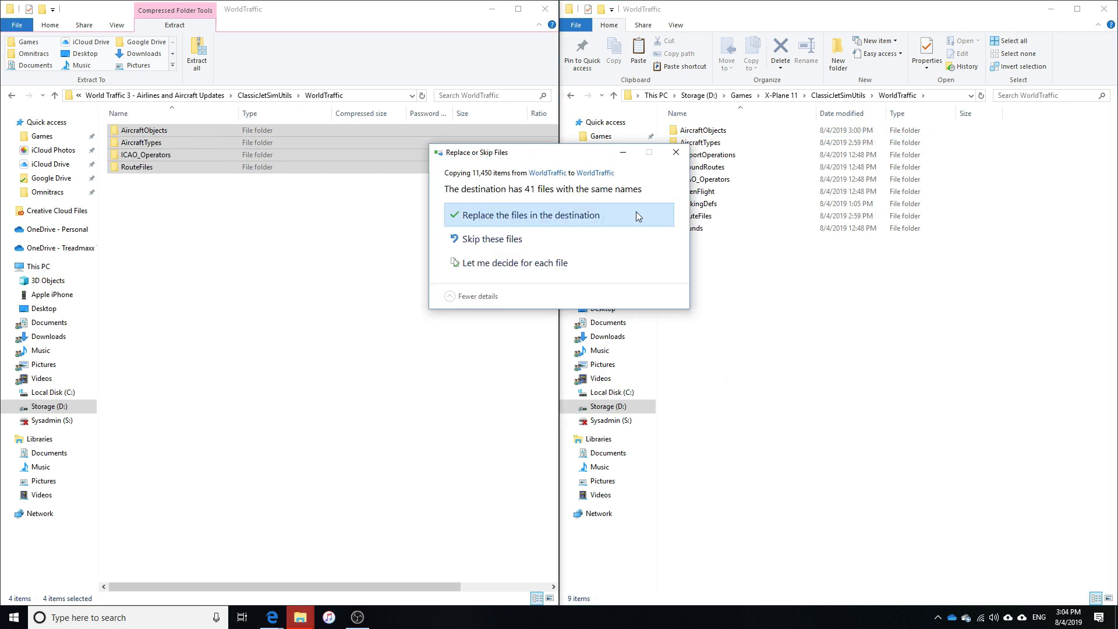
{"action": "left_click", "coordinate": [530, 214]}
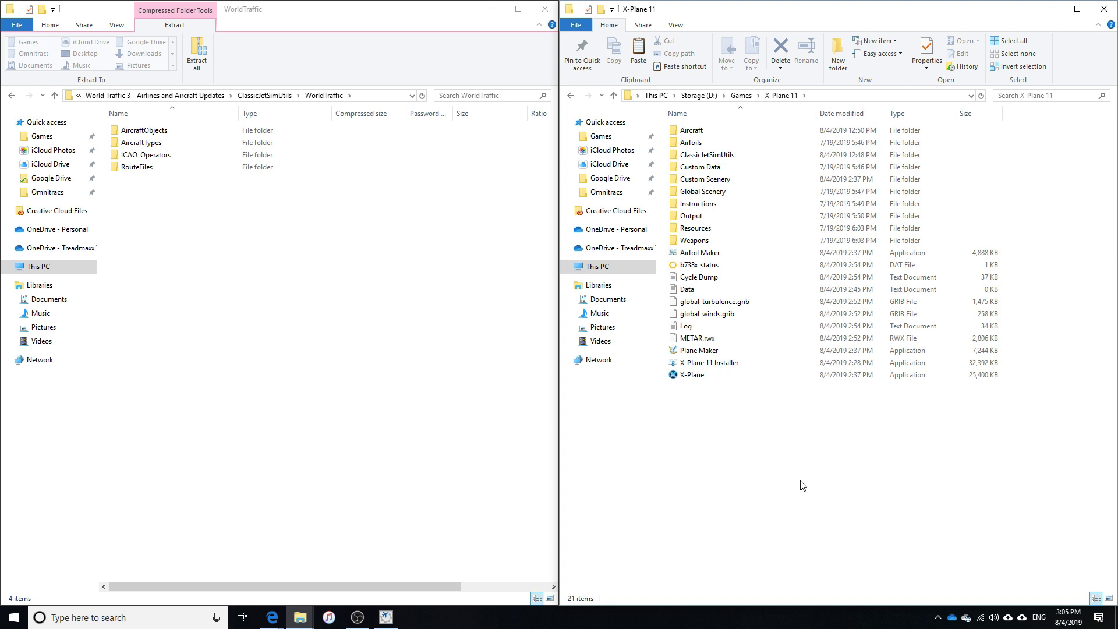
{"action": "mouse_move", "coordinate": [793, 480]}
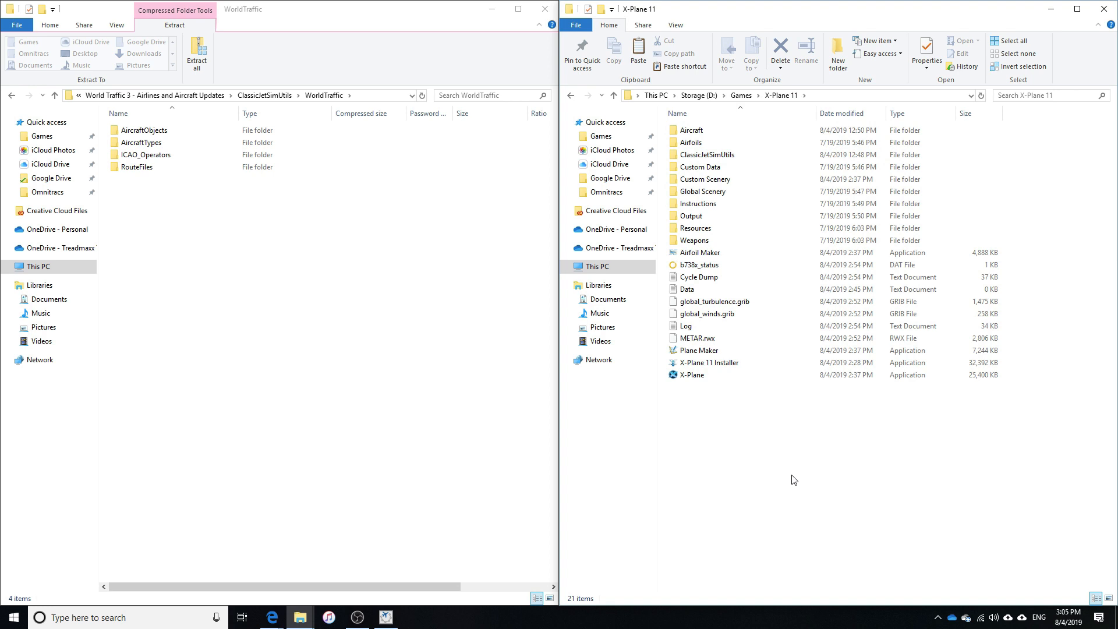
- Install AIRAC cycle 1908 rev 1 for World Traffic 2.0 in Navigraph and check the NavigraphData folder
{"action": "left_click", "coordinate": [704, 180]}
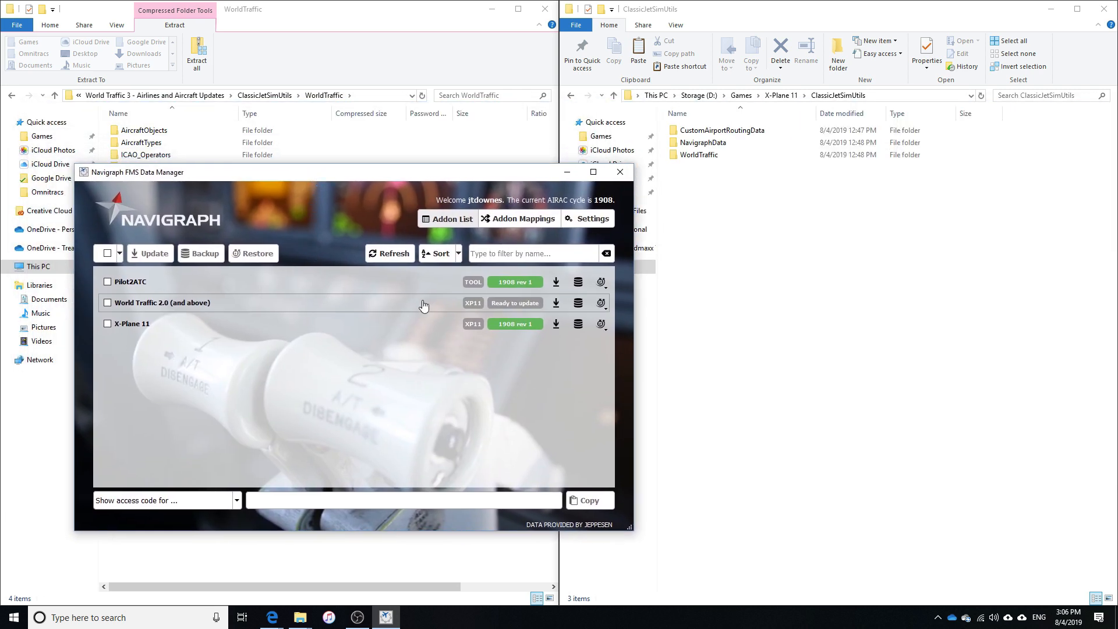
{"action": "mouse_move", "coordinate": [163, 297]}
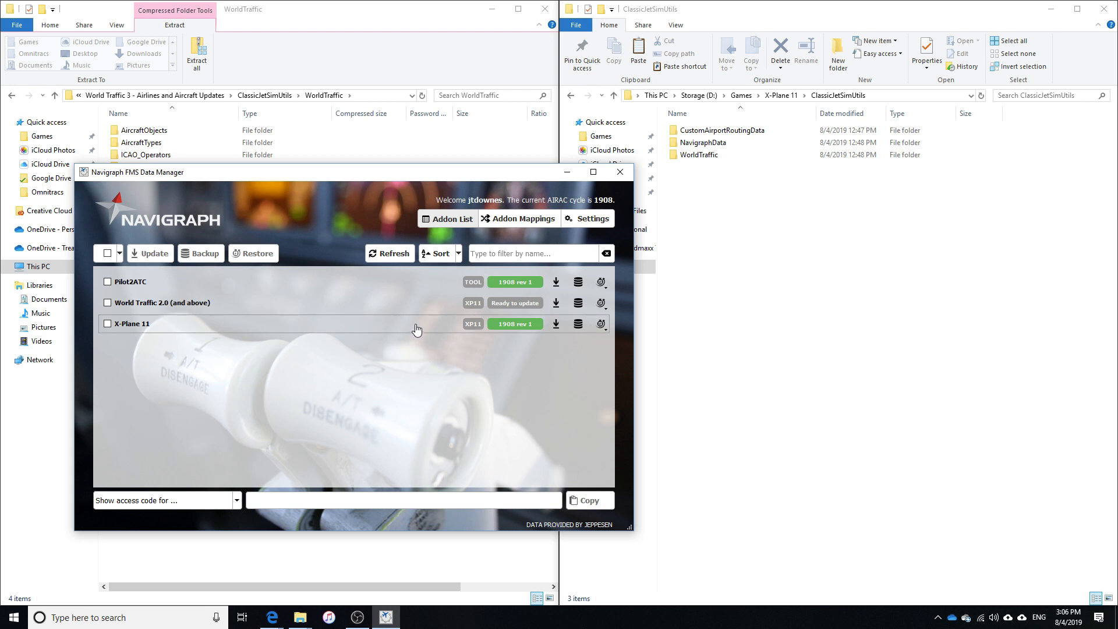
{"action": "mouse_move", "coordinate": [424, 334]}
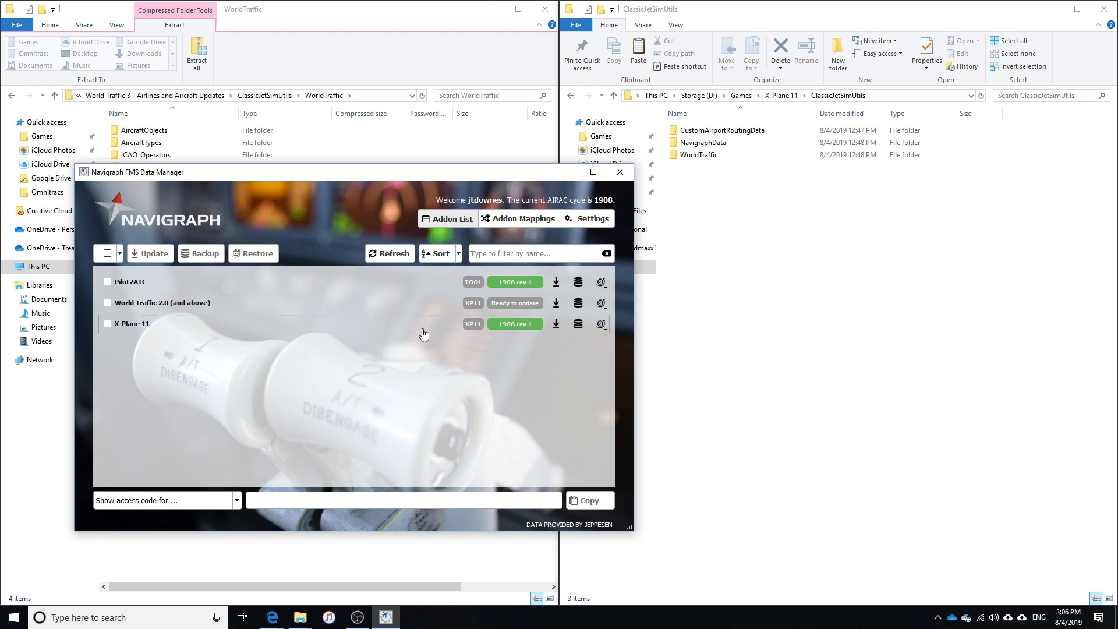
{"action": "mouse_move", "coordinate": [479, 316]}
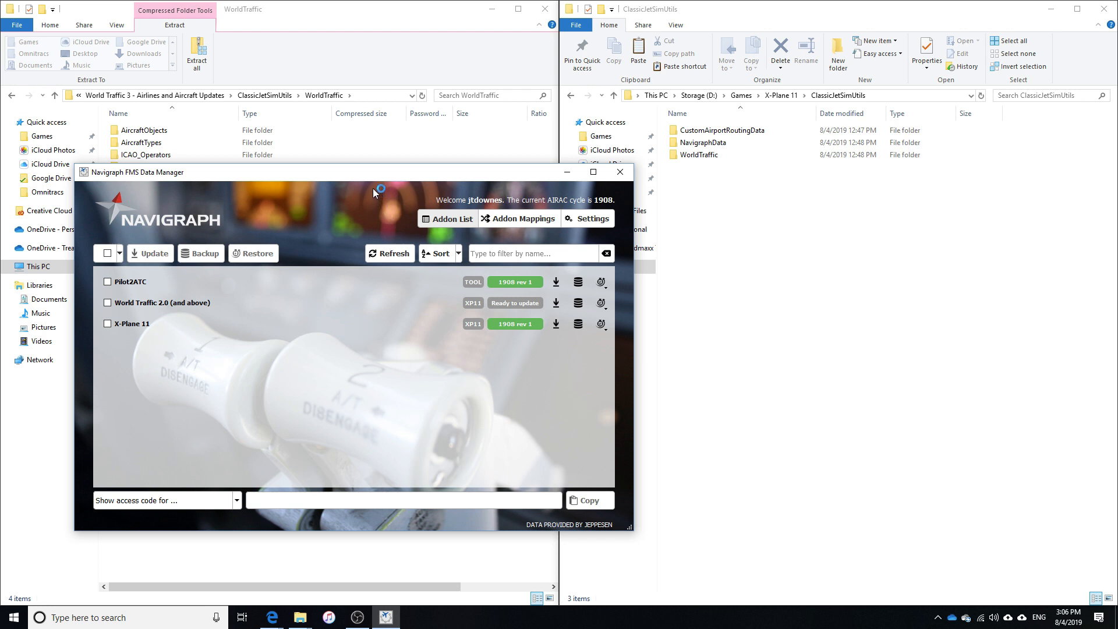
{"action": "mouse_move", "coordinate": [405, 196]}
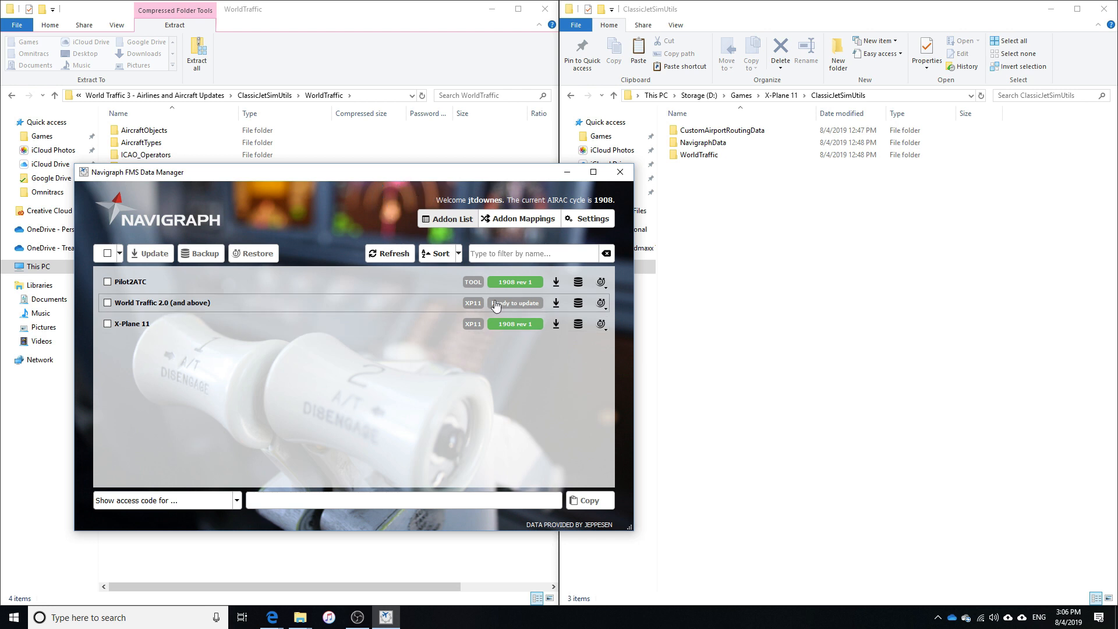
{"action": "left_click", "coordinate": [107, 303]}
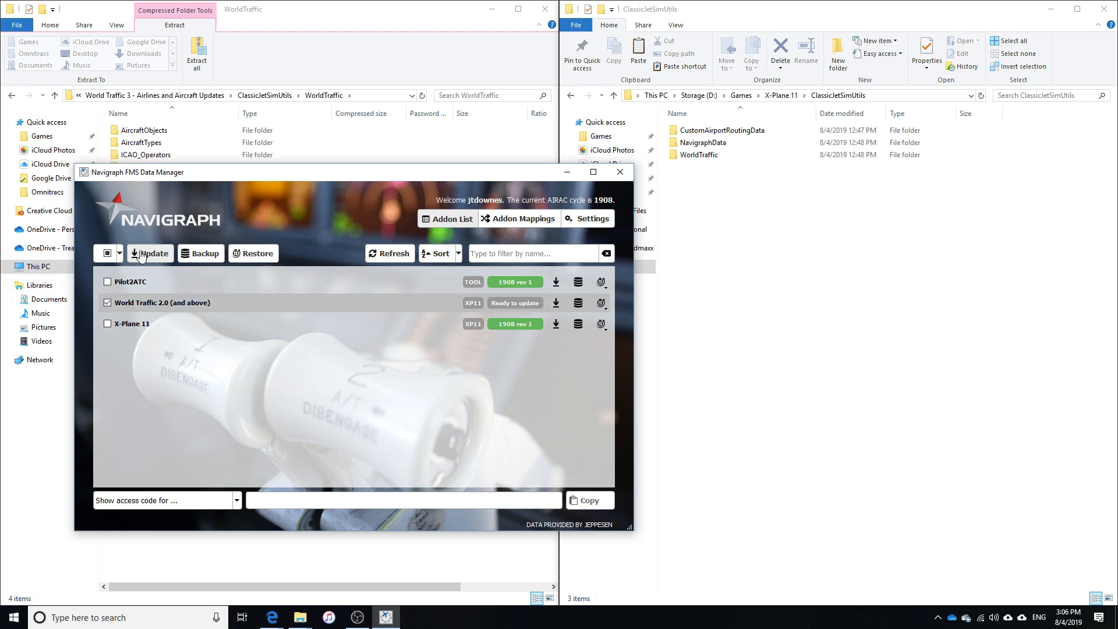
{"action": "left_click", "coordinate": [555, 303]}
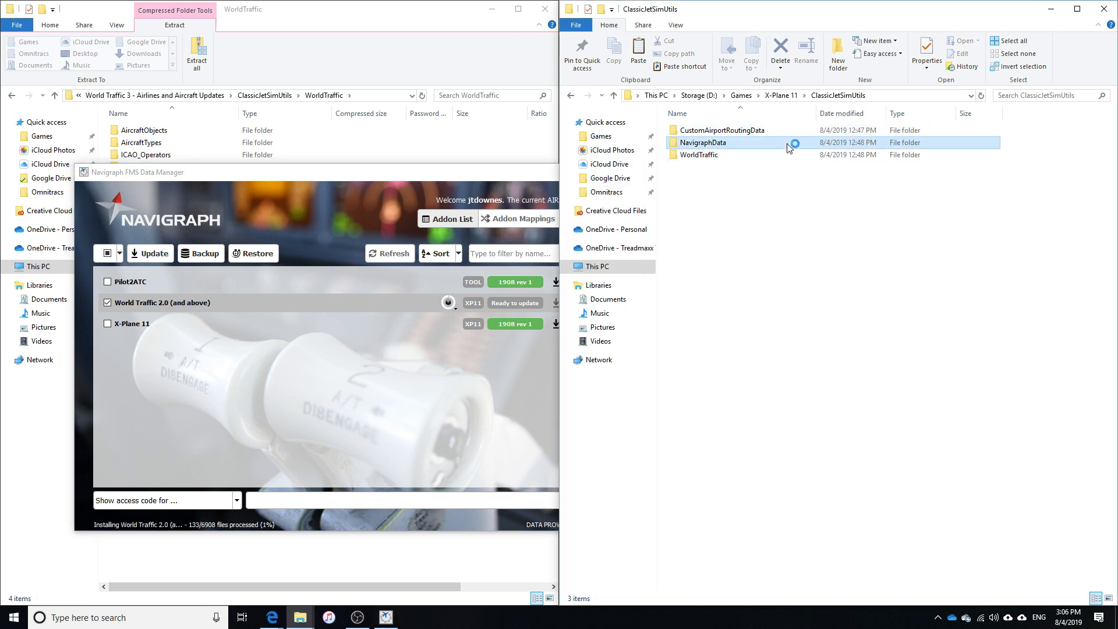
{"action": "left_click", "coordinate": [702, 142]}
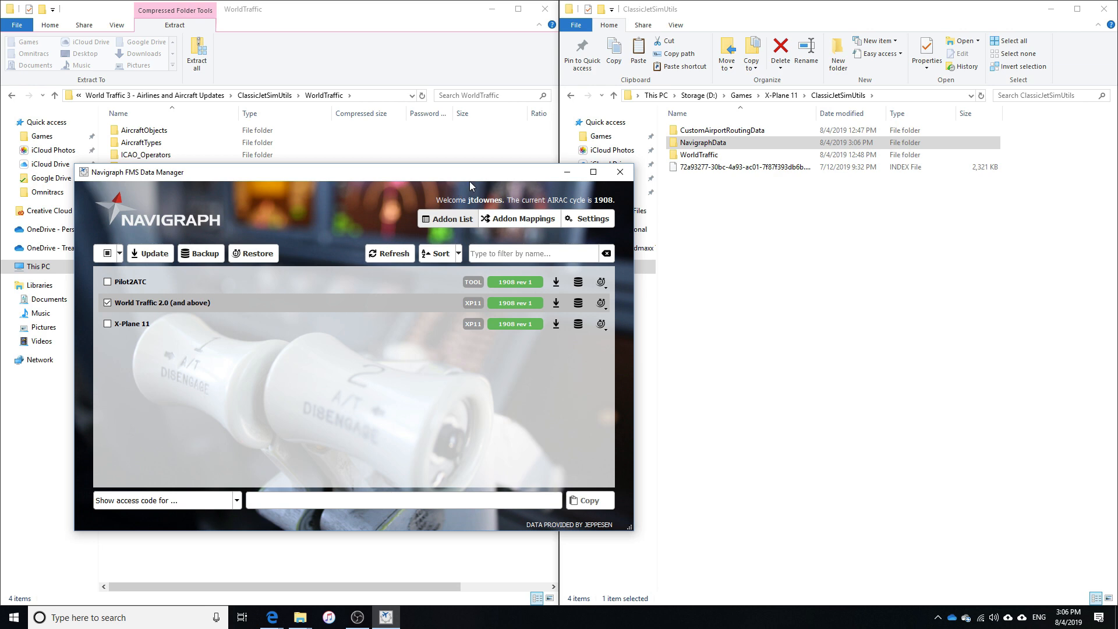
{"action": "mouse_move", "coordinate": [599, 184]}
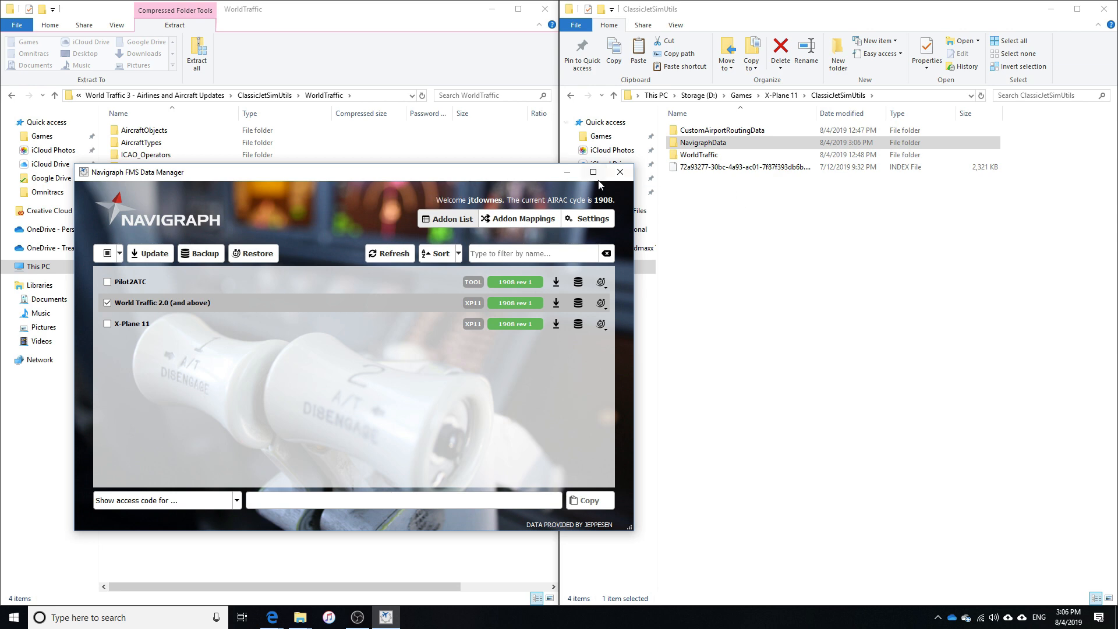
{"action": "left_click", "coordinate": [618, 172]}
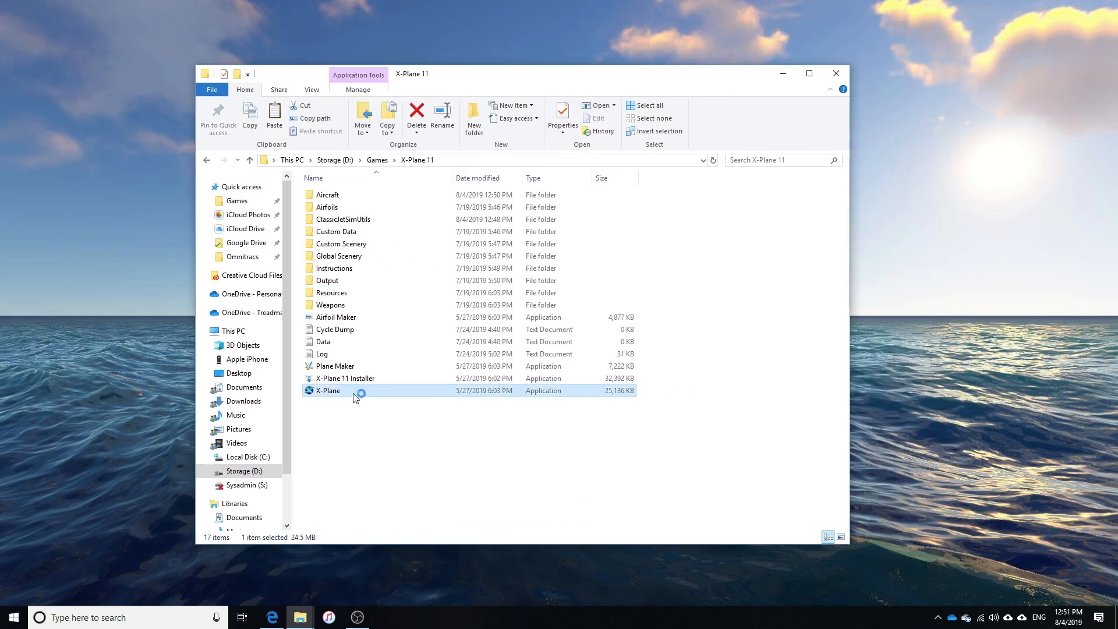
- Launch the X-Plane application from the X-Plane 11 folder
{"action": "double_click", "coordinate": [327, 390]}
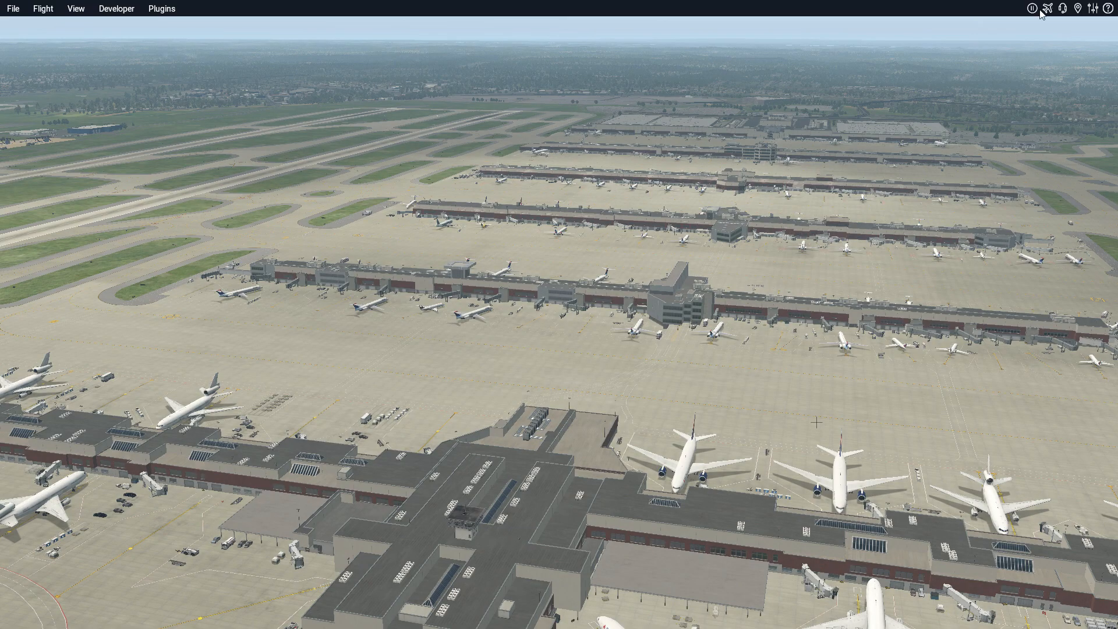
- Untick Draw parked aircraft in the Graphics settings and close them, leaving the gates empty
{"action": "left_click", "coordinate": [1071, 9]}
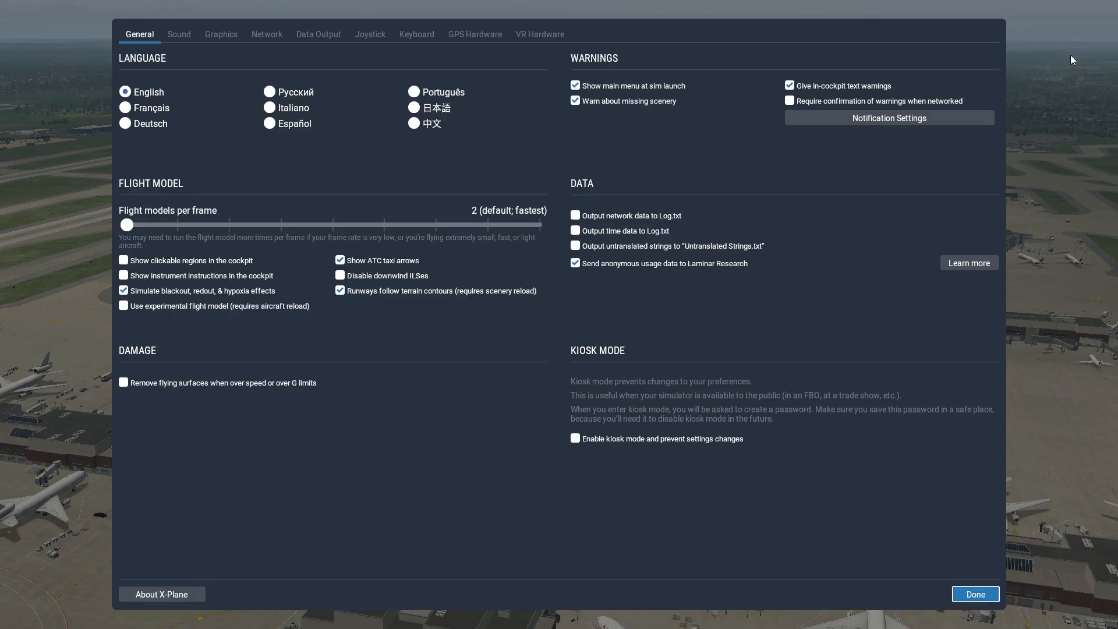
{"action": "mouse_move", "coordinate": [315, 39]}
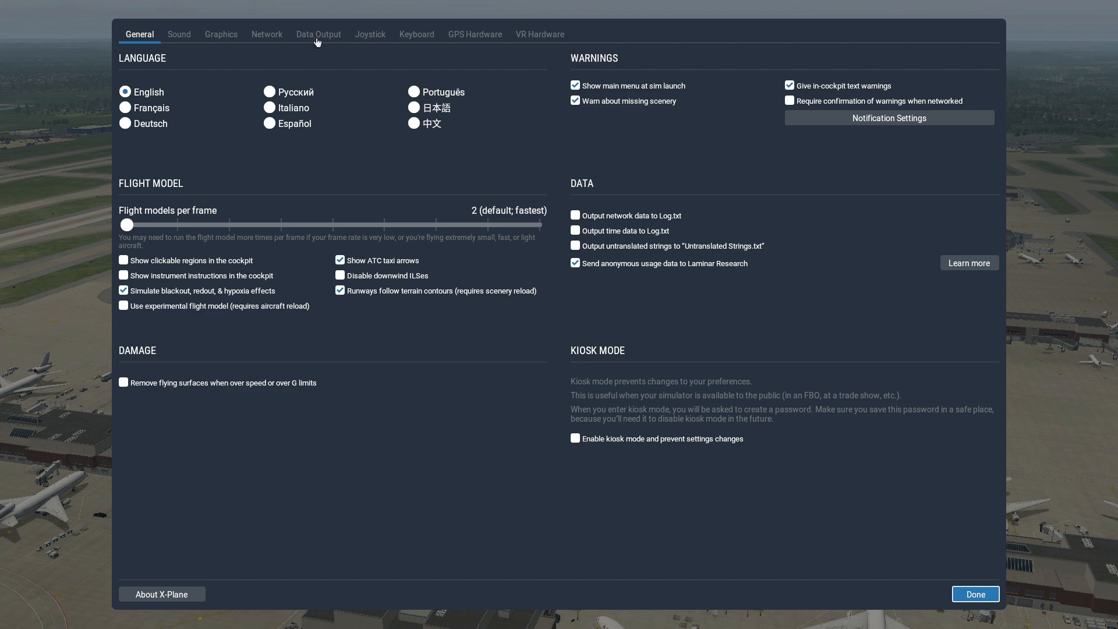
{"action": "left_click", "coordinate": [221, 34]}
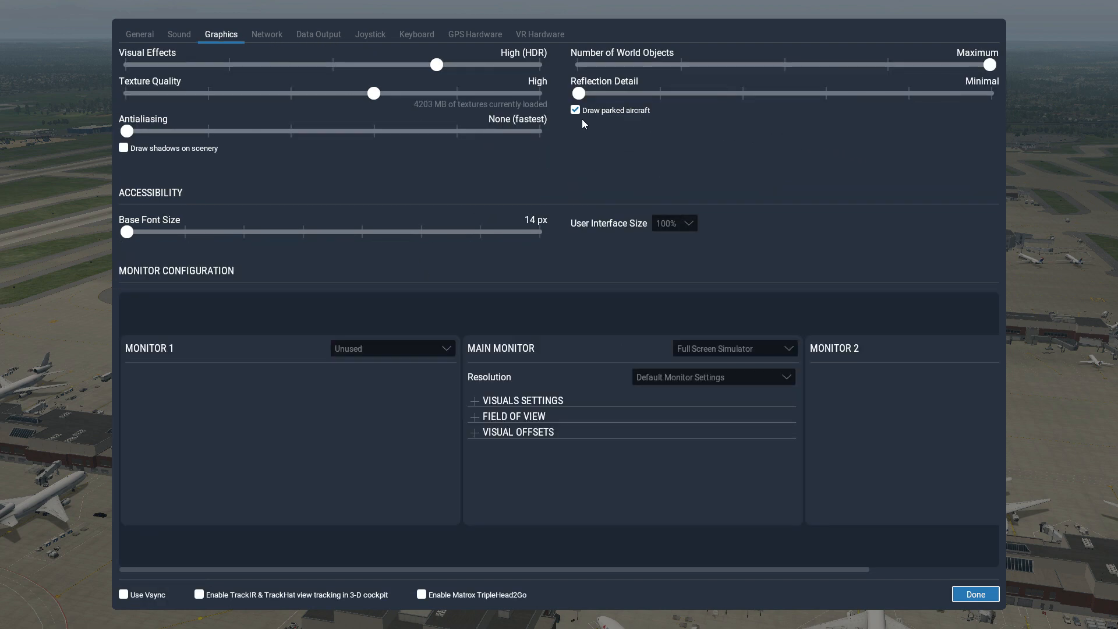
{"action": "left_click", "coordinate": [575, 110]}
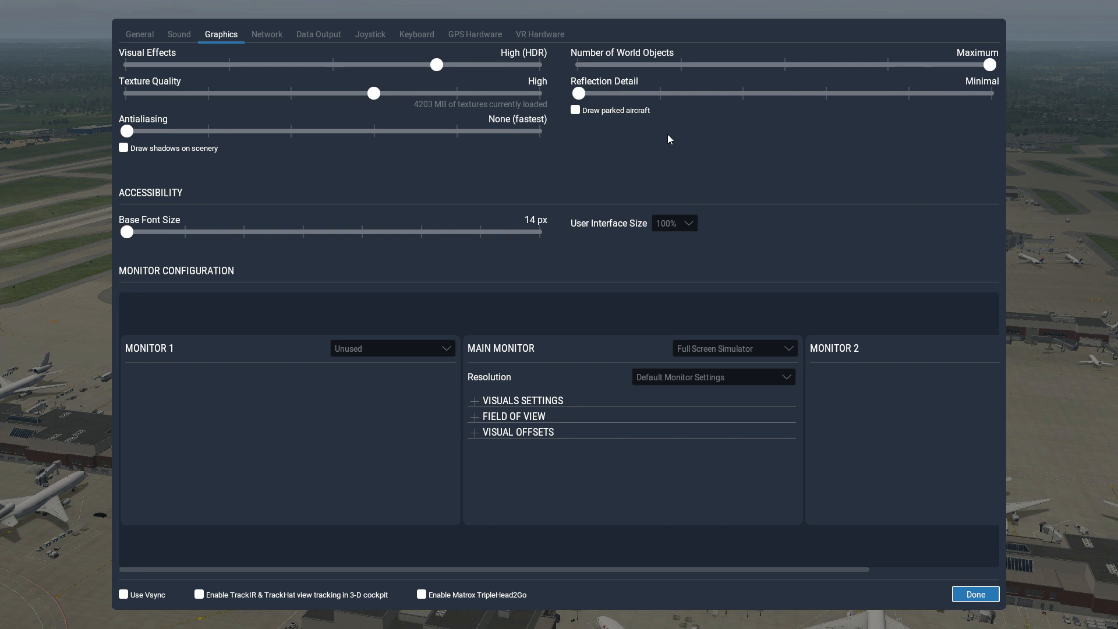
{"action": "mouse_move", "coordinate": [788, 357]}
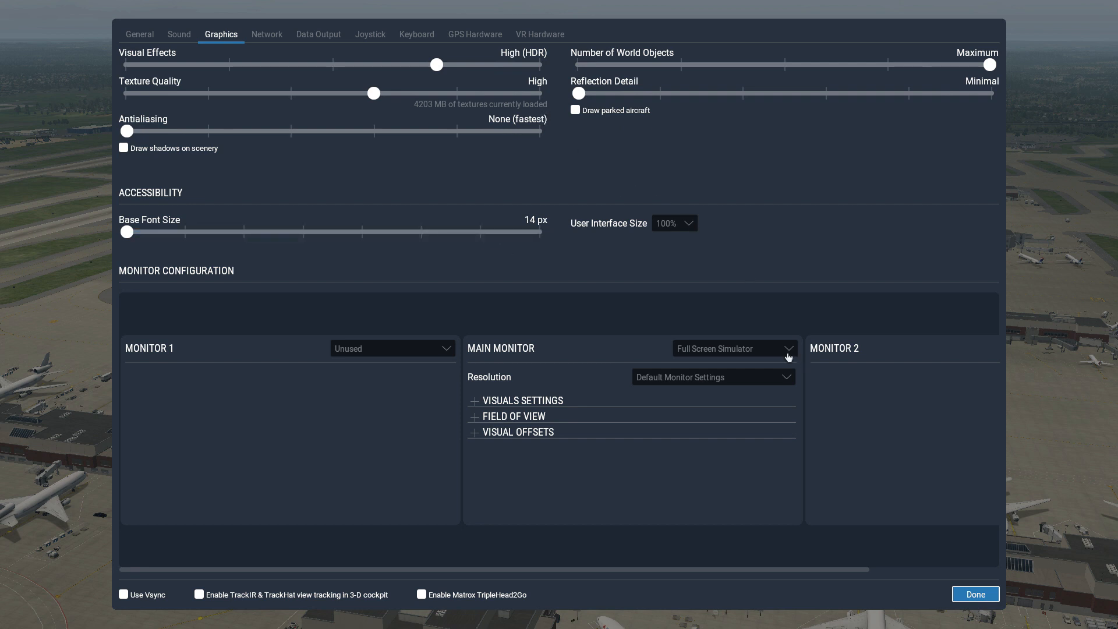
{"action": "left_click", "coordinate": [975, 594]}
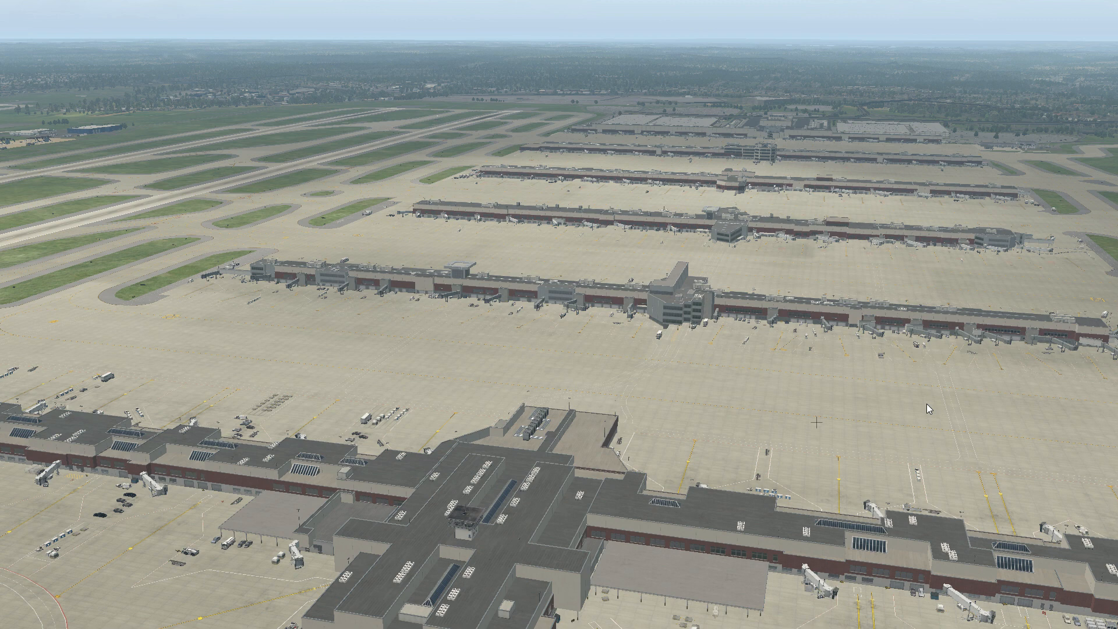
{"action": "left_click", "coordinate": [160, 8]}
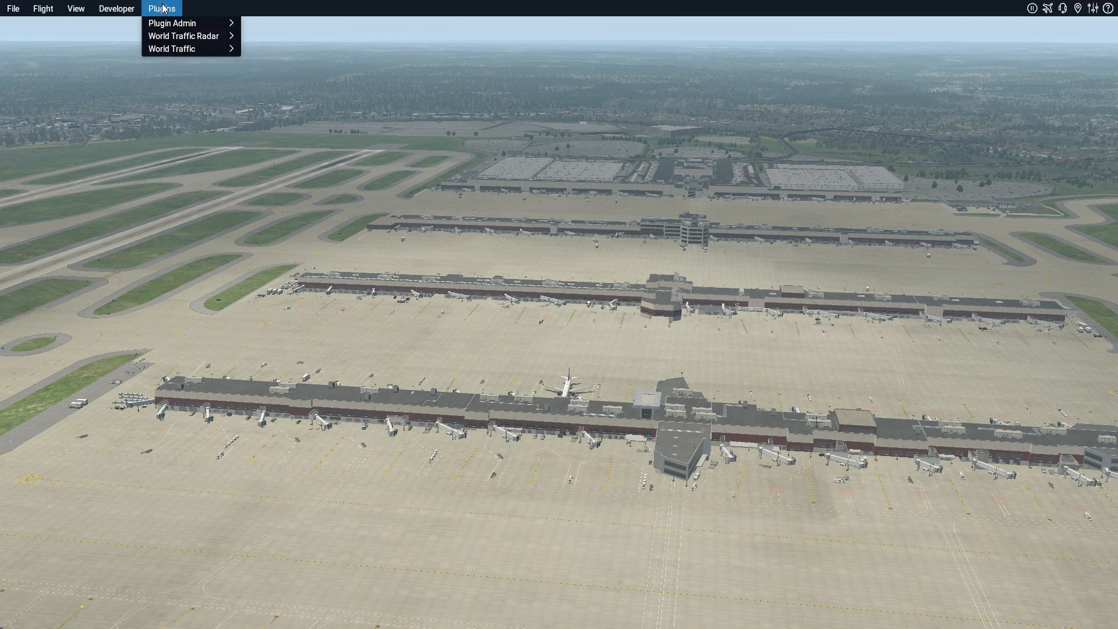
{"action": "mouse_move", "coordinate": [171, 49]}
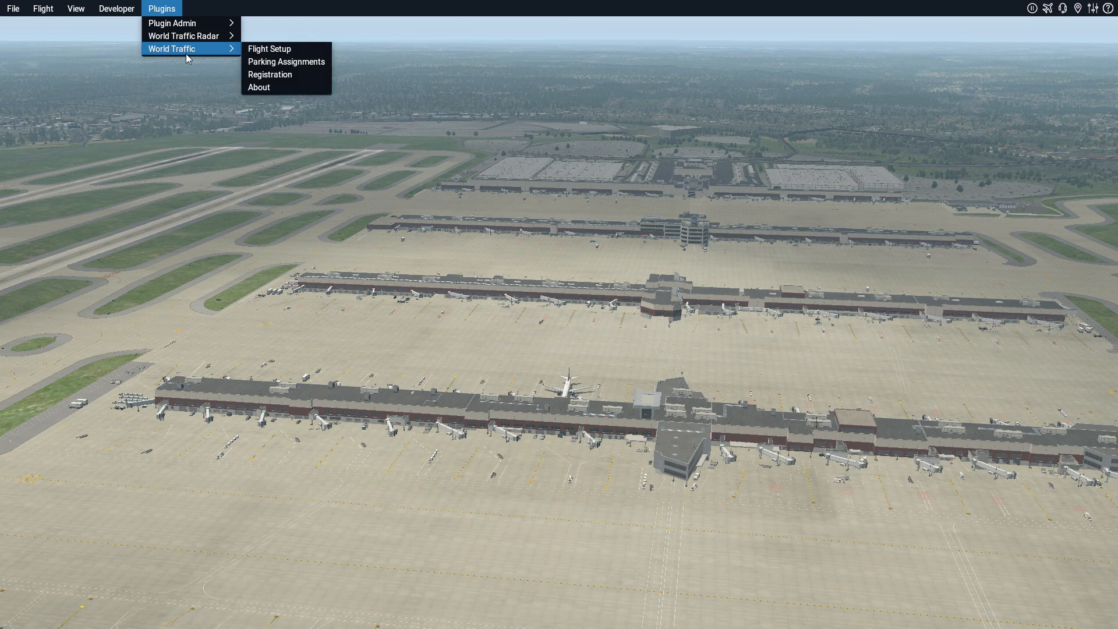
{"action": "mouse_move", "coordinate": [171, 23]}
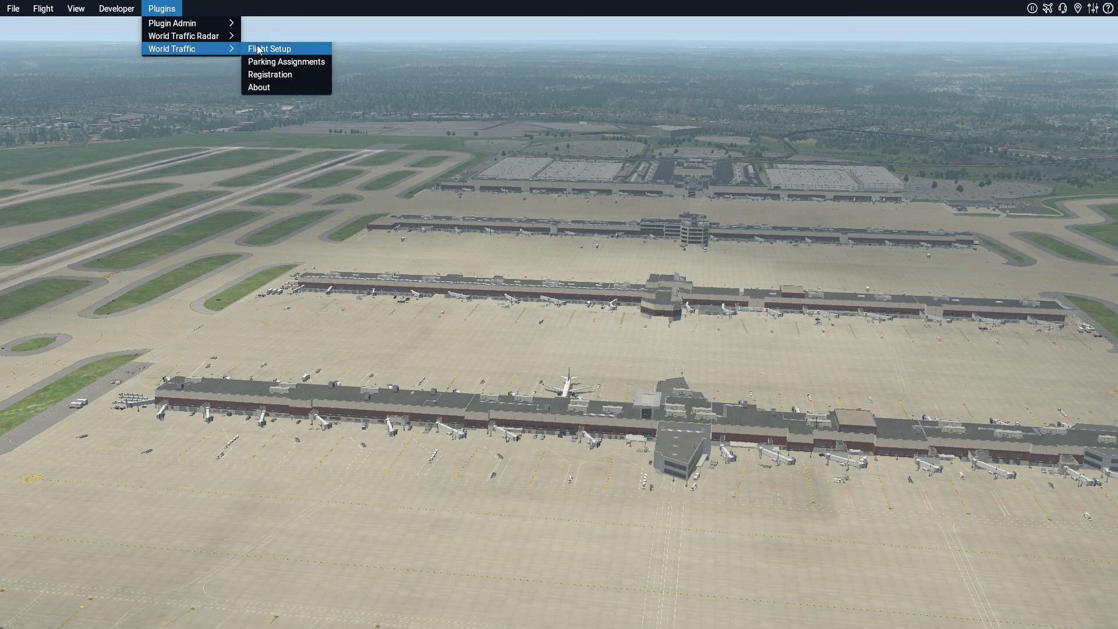
{"action": "left_click", "coordinate": [268, 47]}
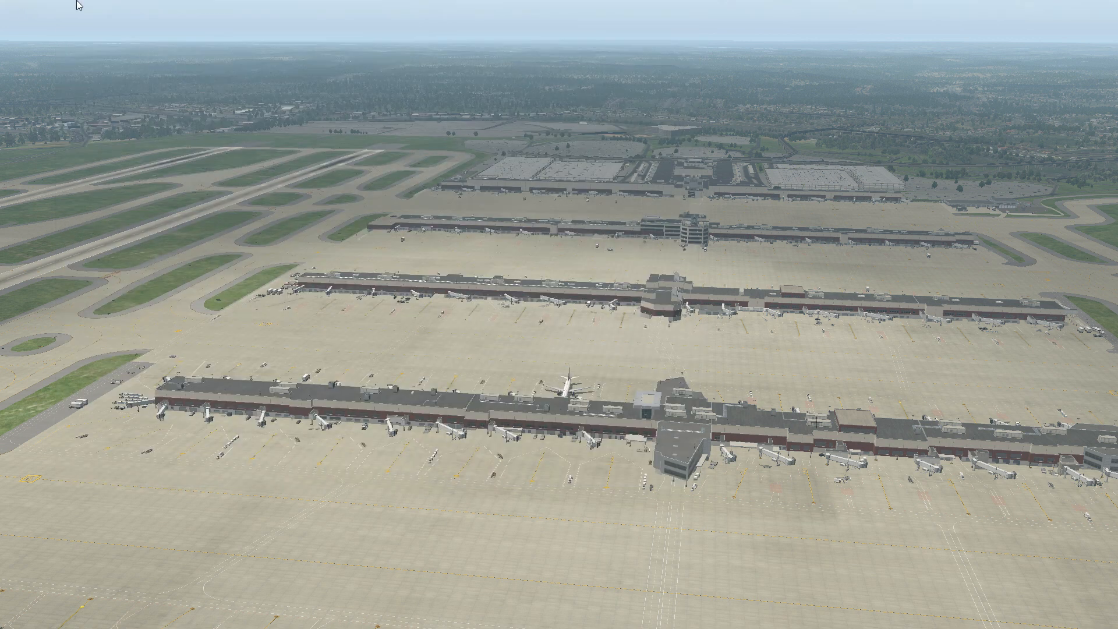
{"action": "left_click", "coordinate": [160, 8]}
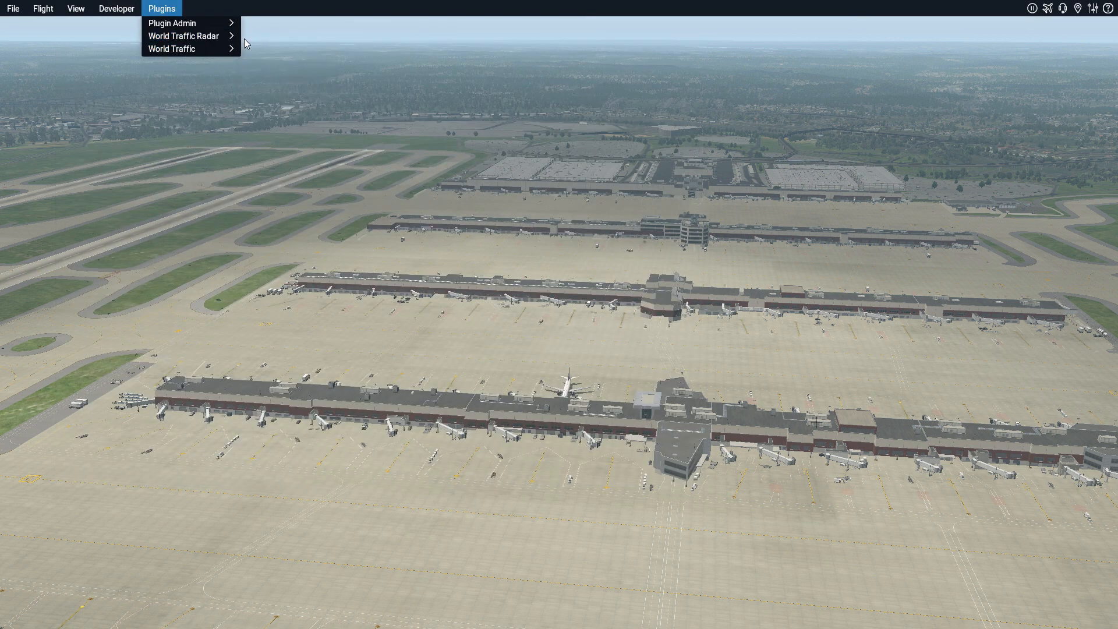
{"action": "left_click", "coordinate": [183, 36]}
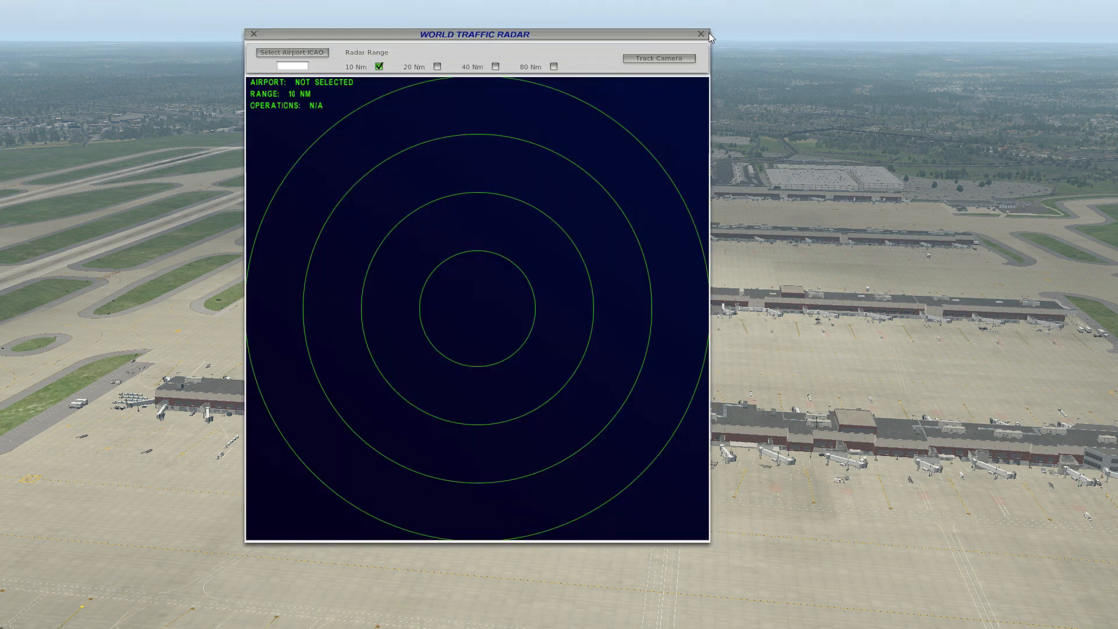
{"action": "left_click", "coordinate": [700, 34]}
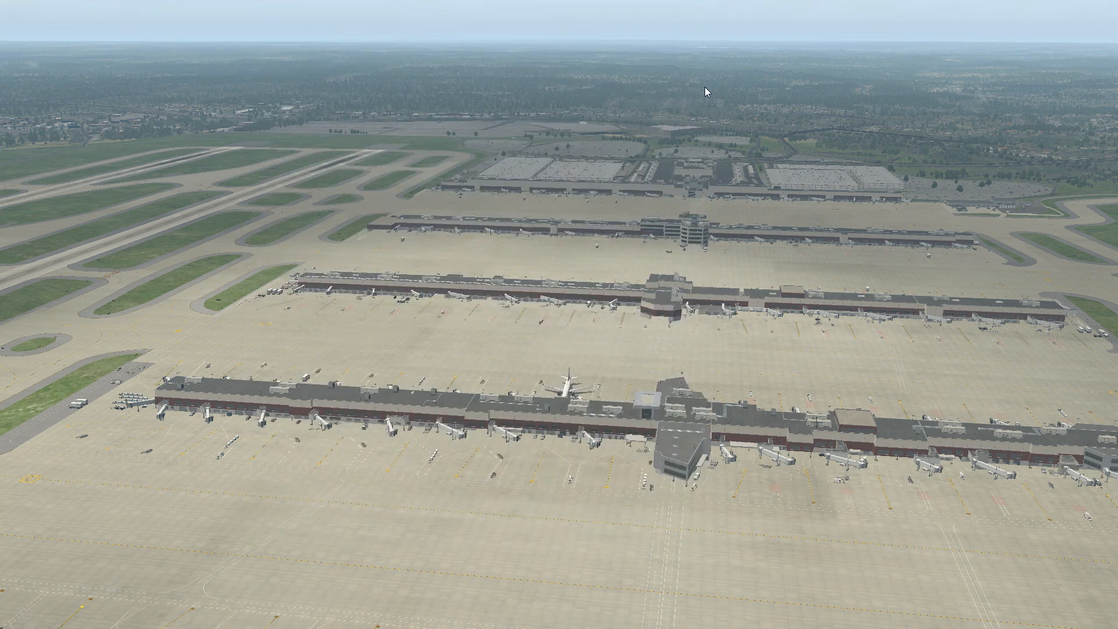